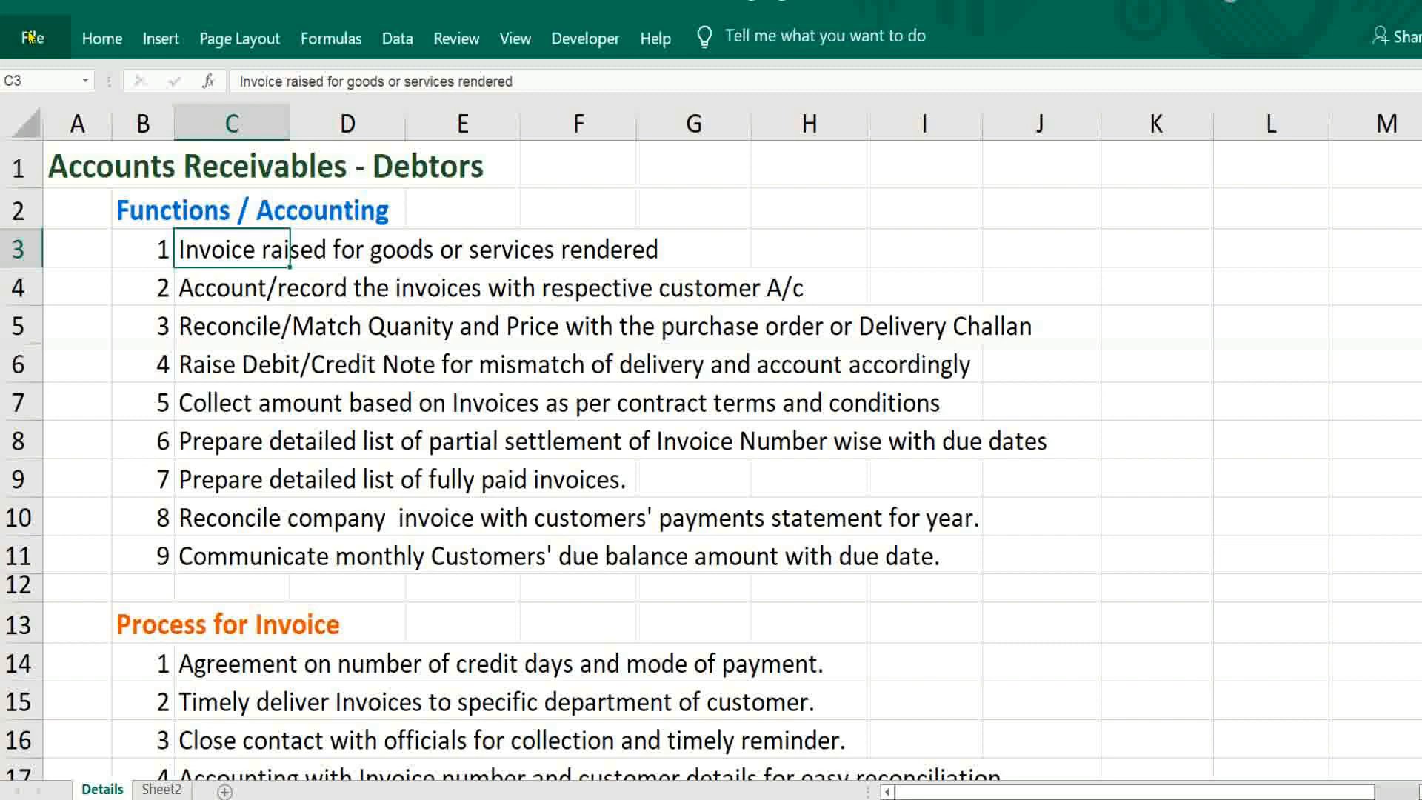
- Review the Accounting function steps from invoice raising through collecting amounts per contract terms
left_click(231, 211)
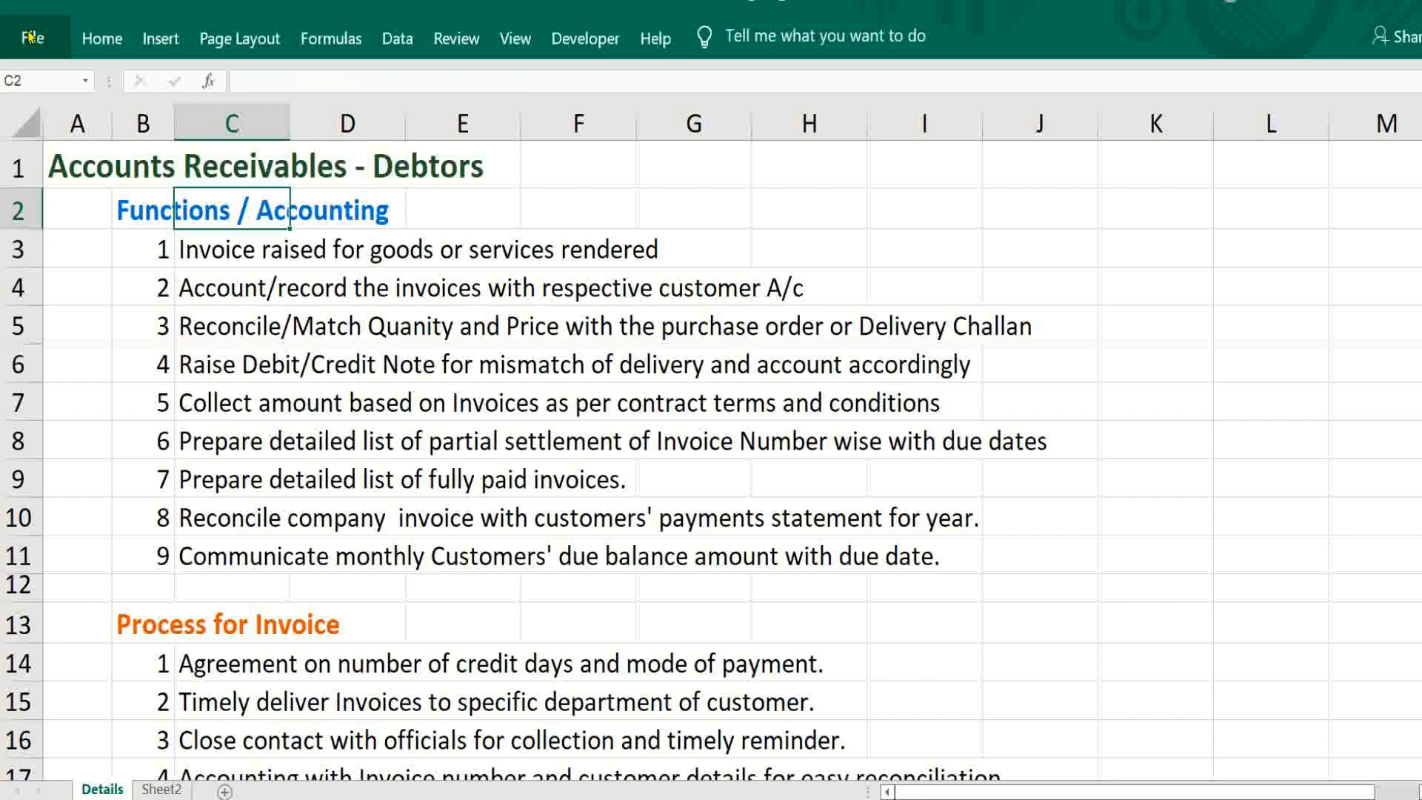
left_click(231, 248)
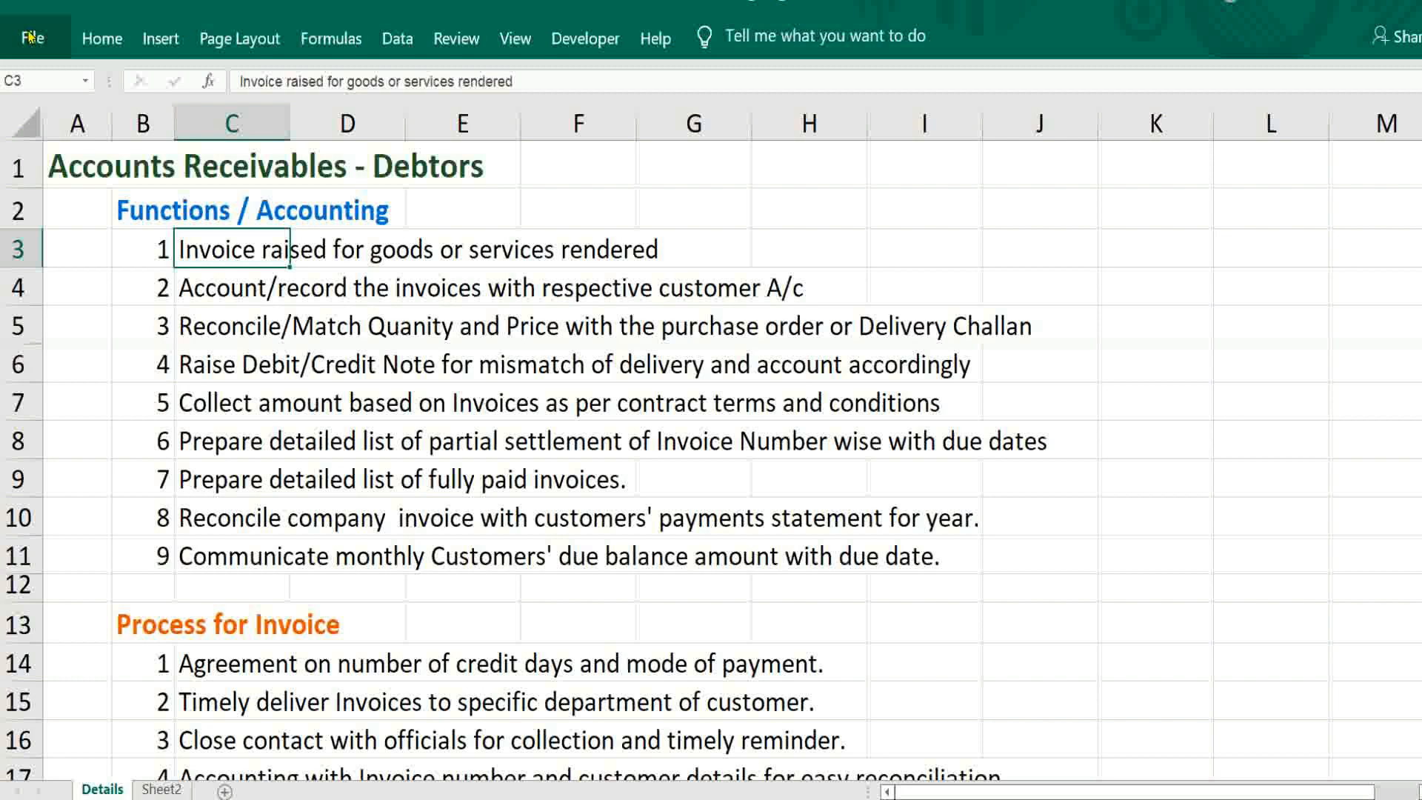
left_click(231, 287)
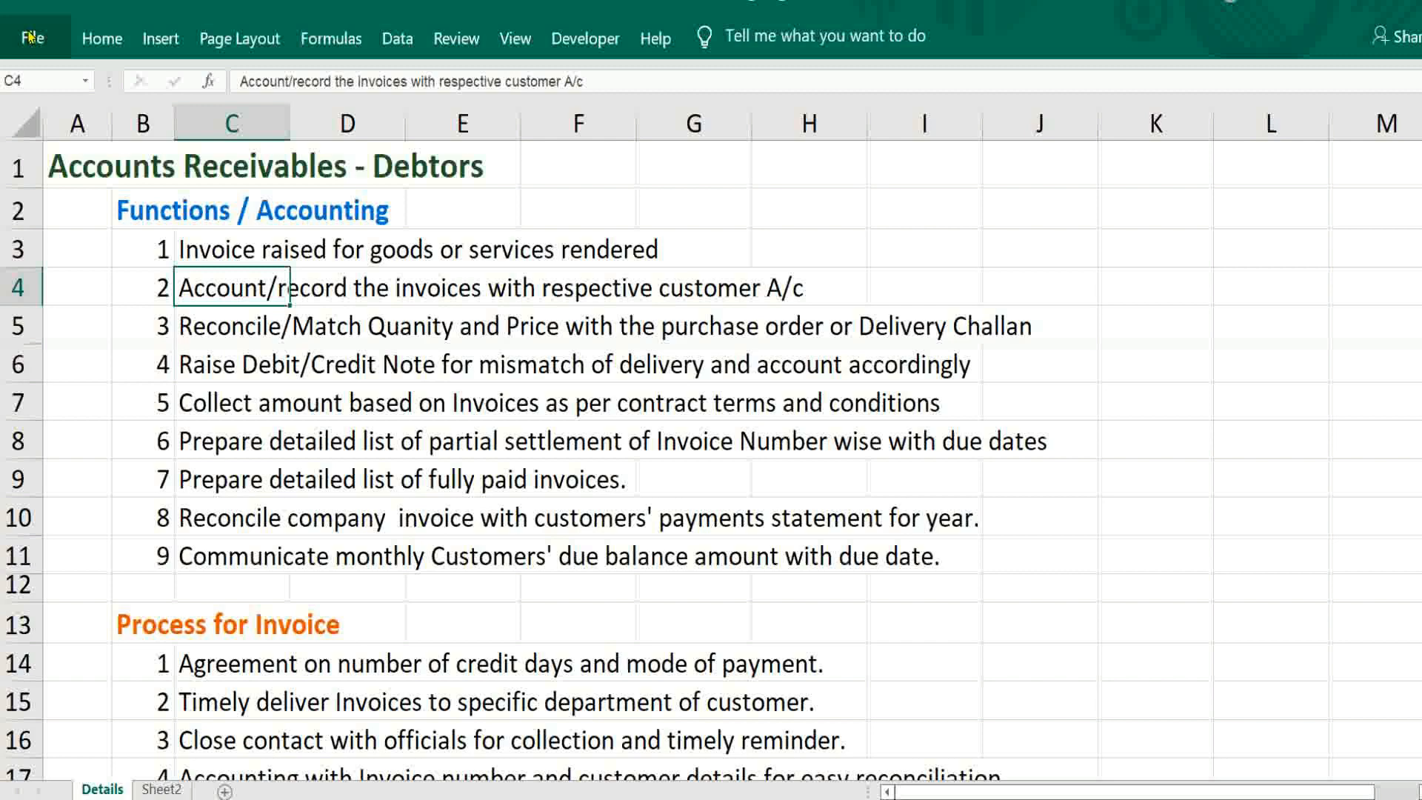
left_click(231, 326)
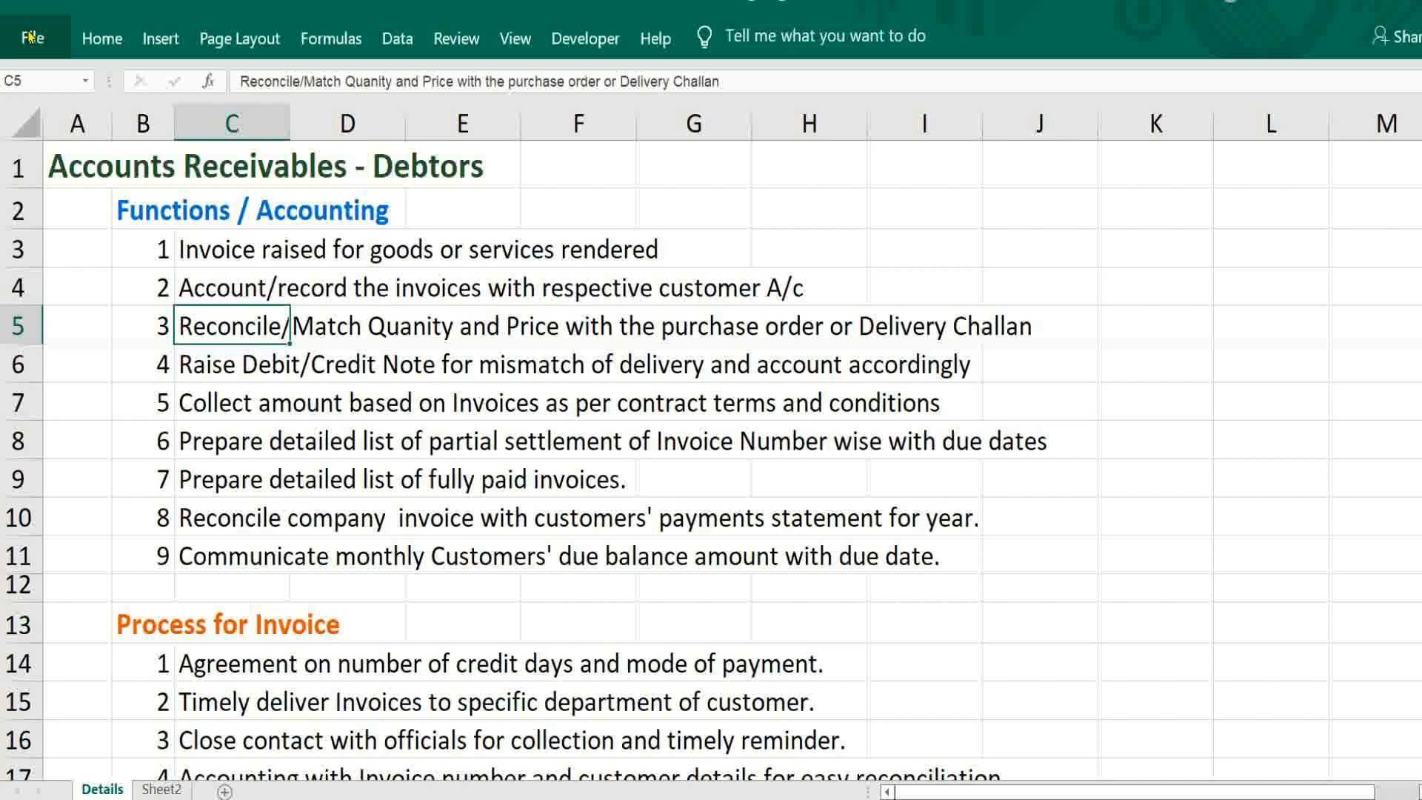
left_click(233, 365)
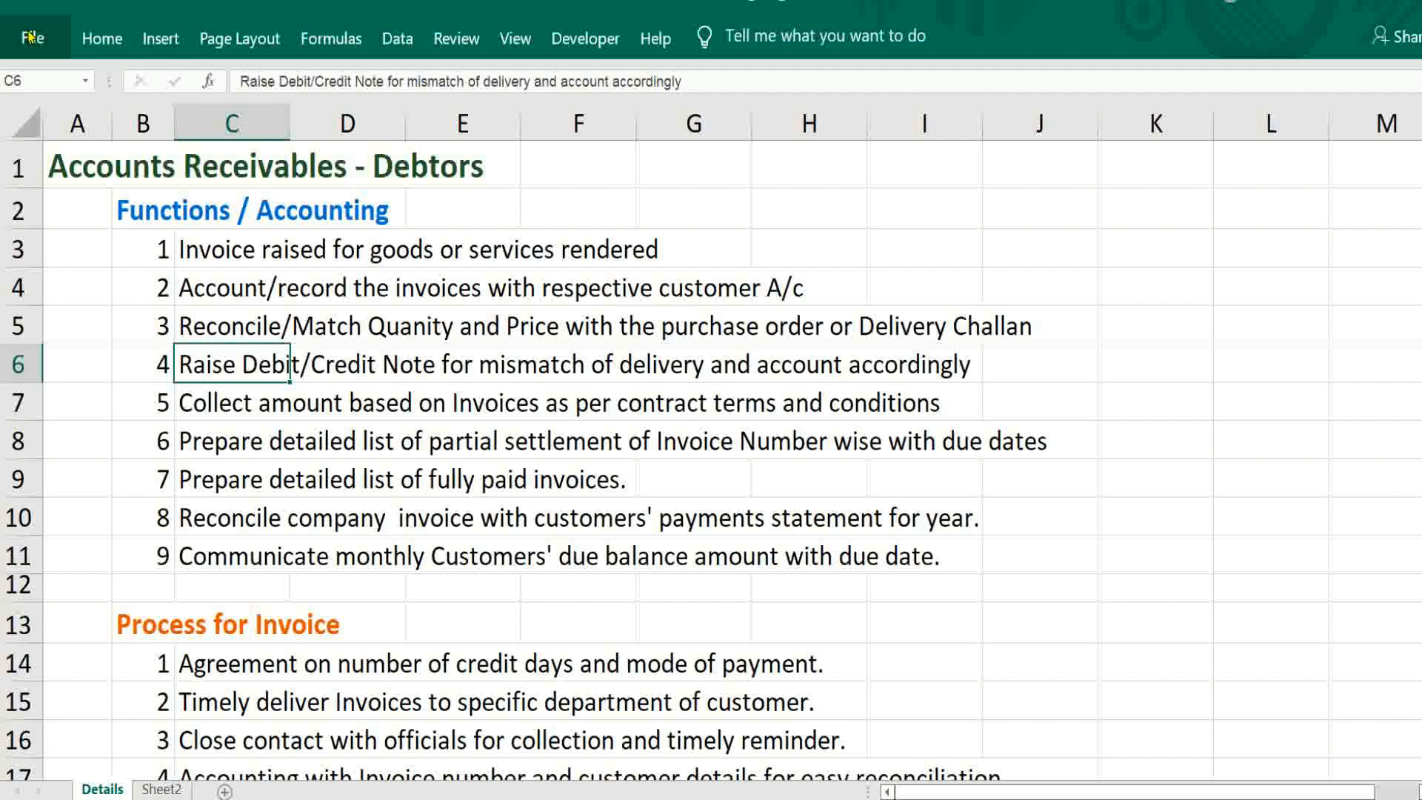
left_click(234, 403)
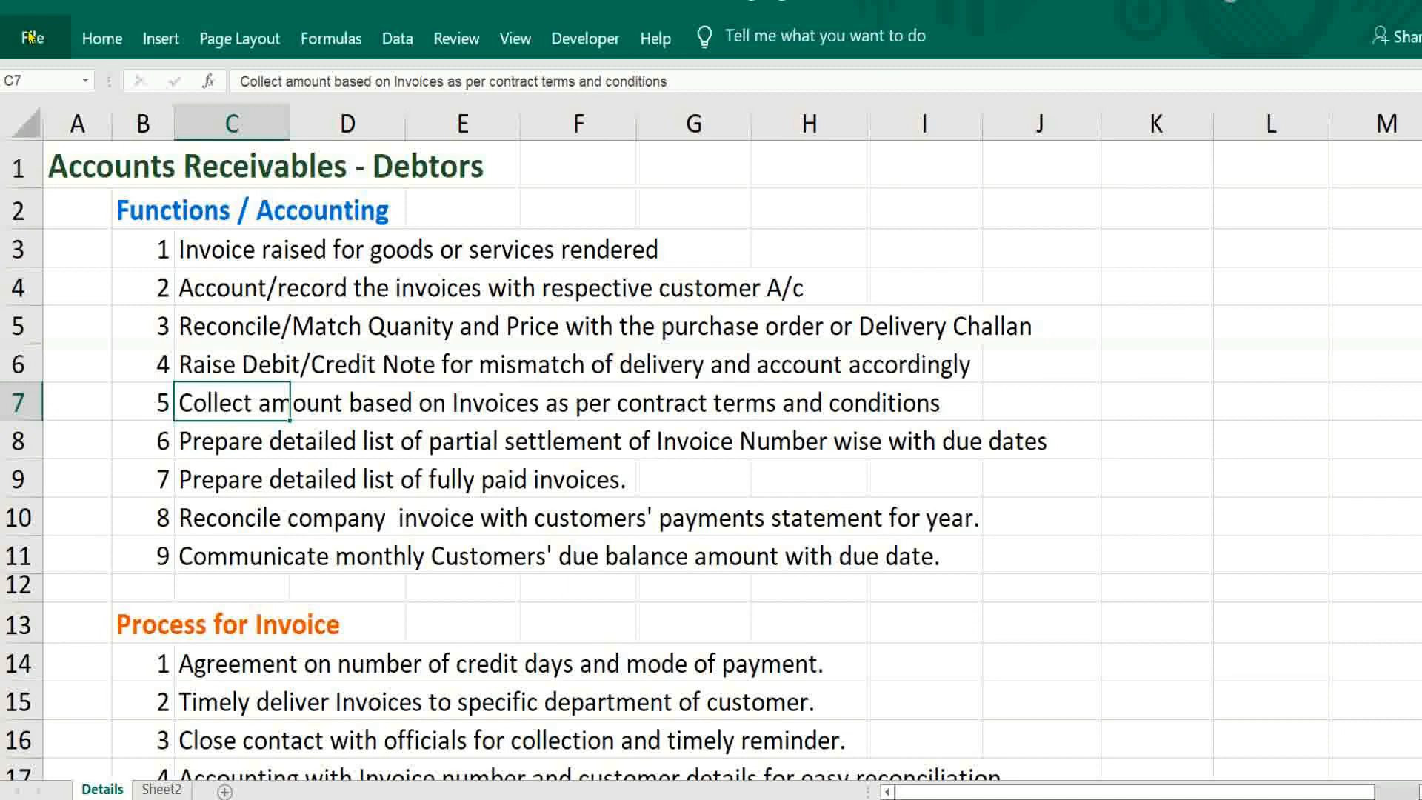
- Review the remaining steps on paid invoices and due balances, then switch to the Acs Receivable sheet
left_click(231, 479)
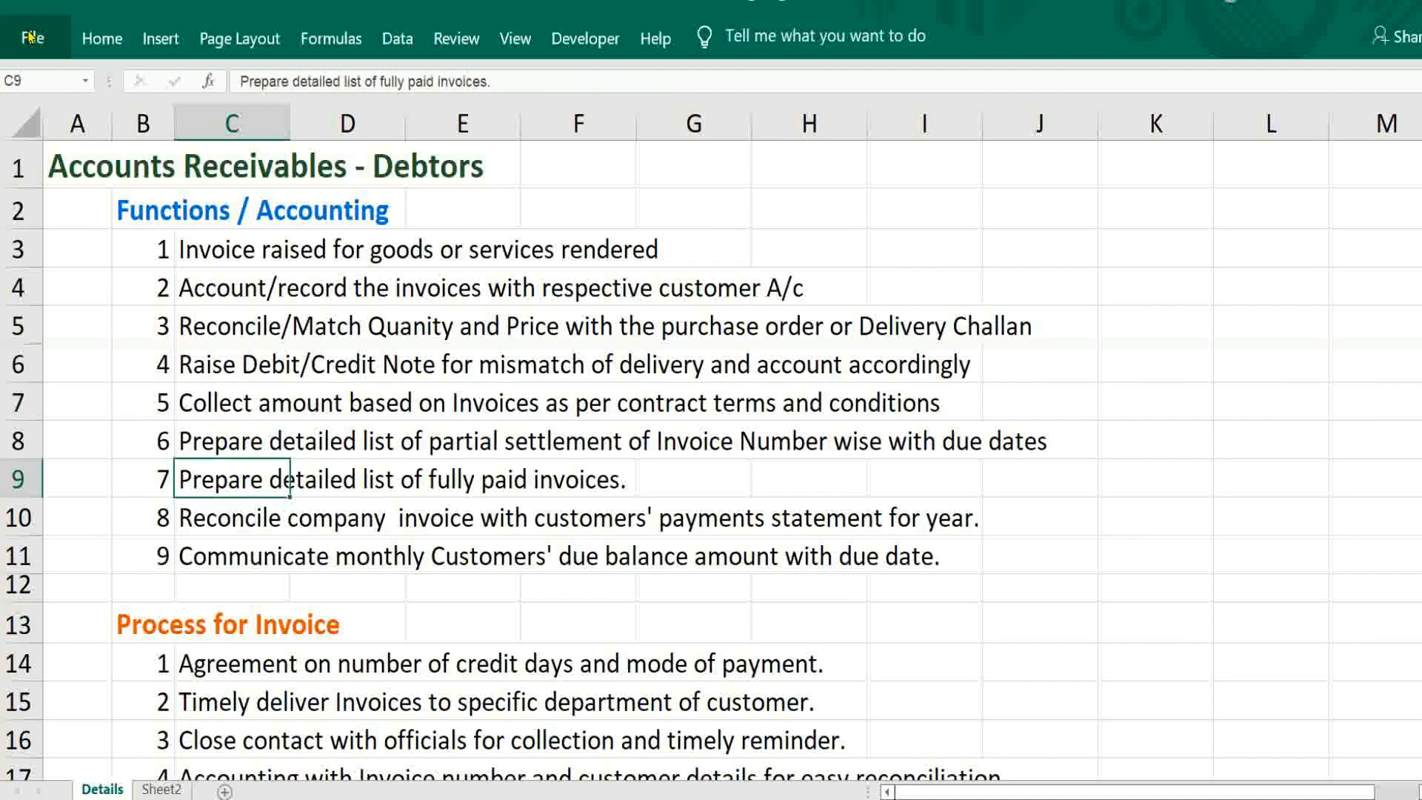
left_click(231, 517)
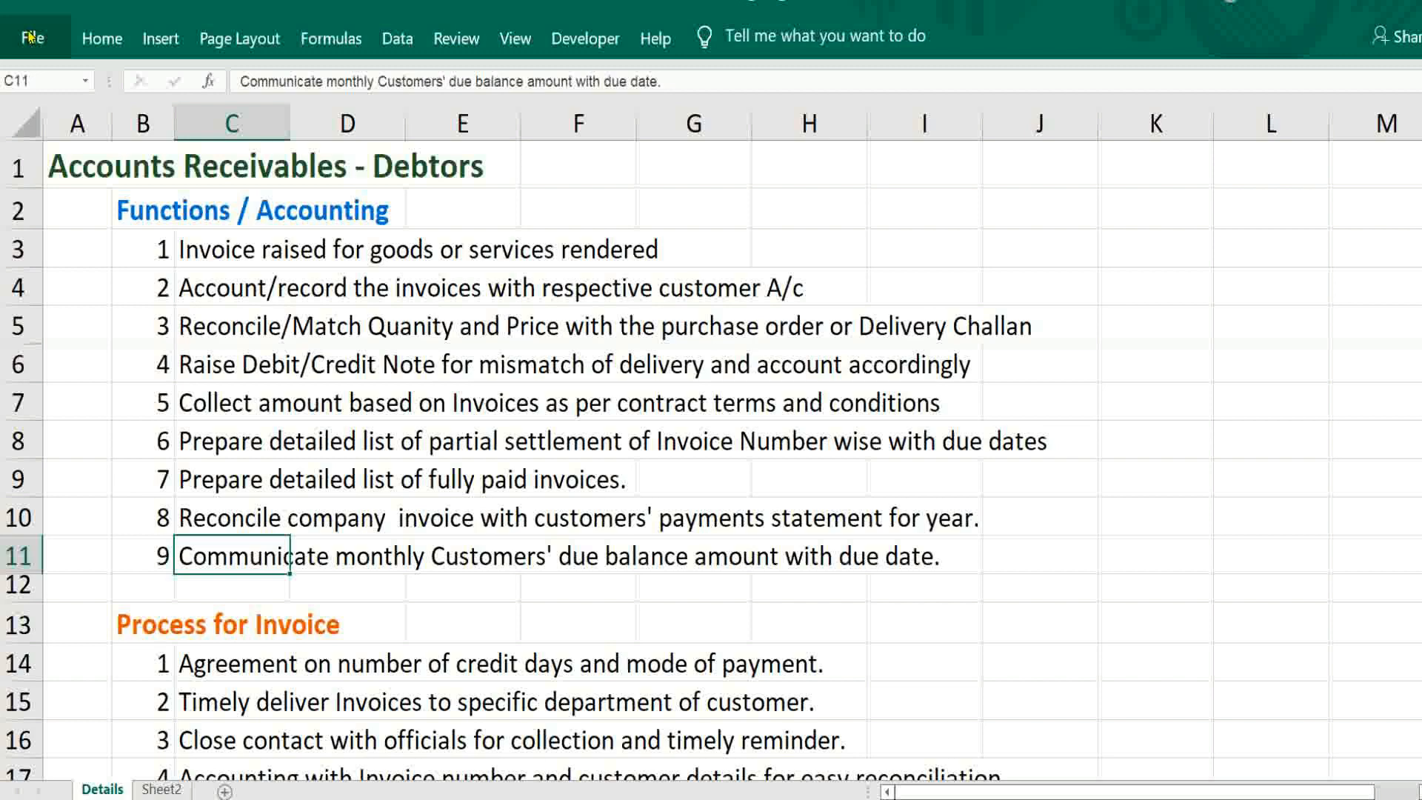
scroll("down", 3)
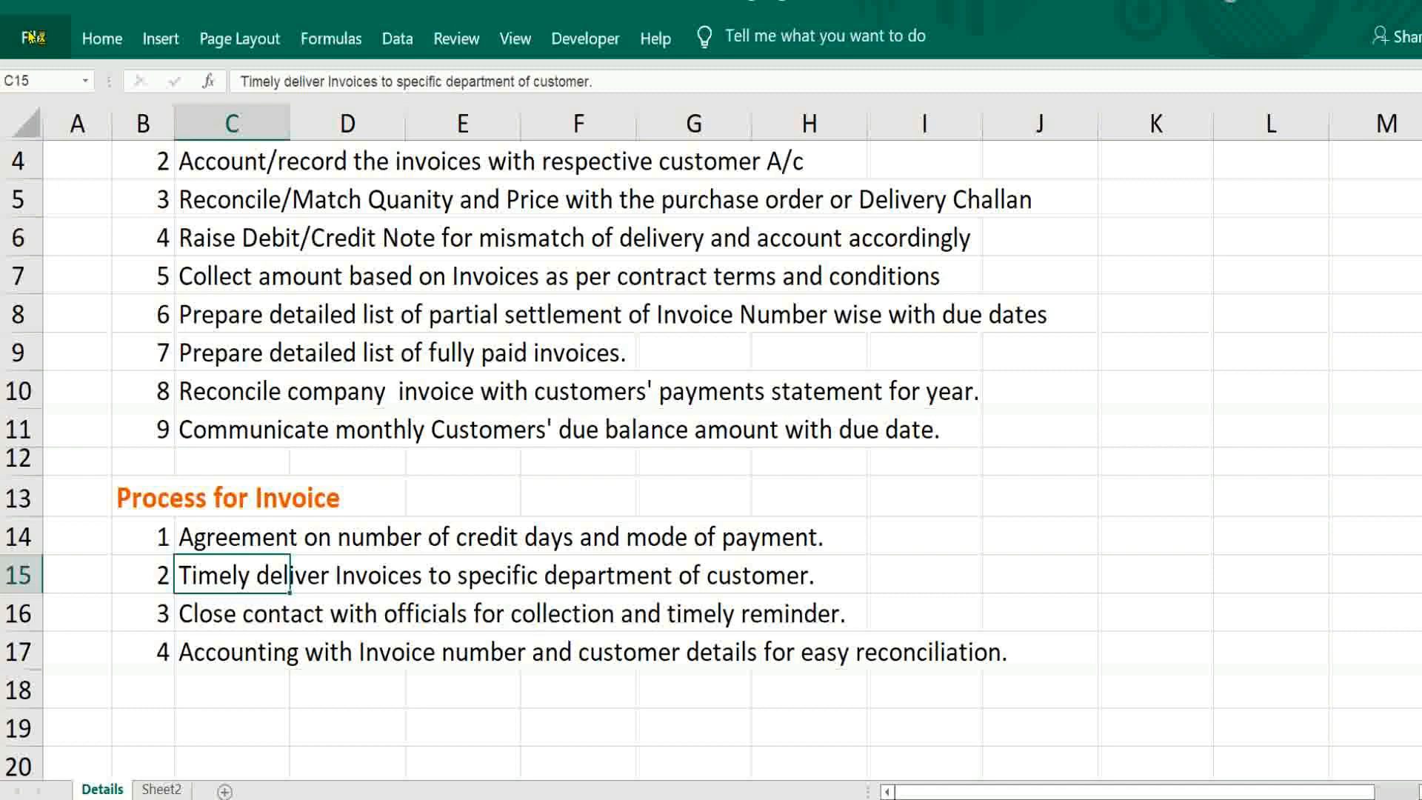
left_click(231, 613)
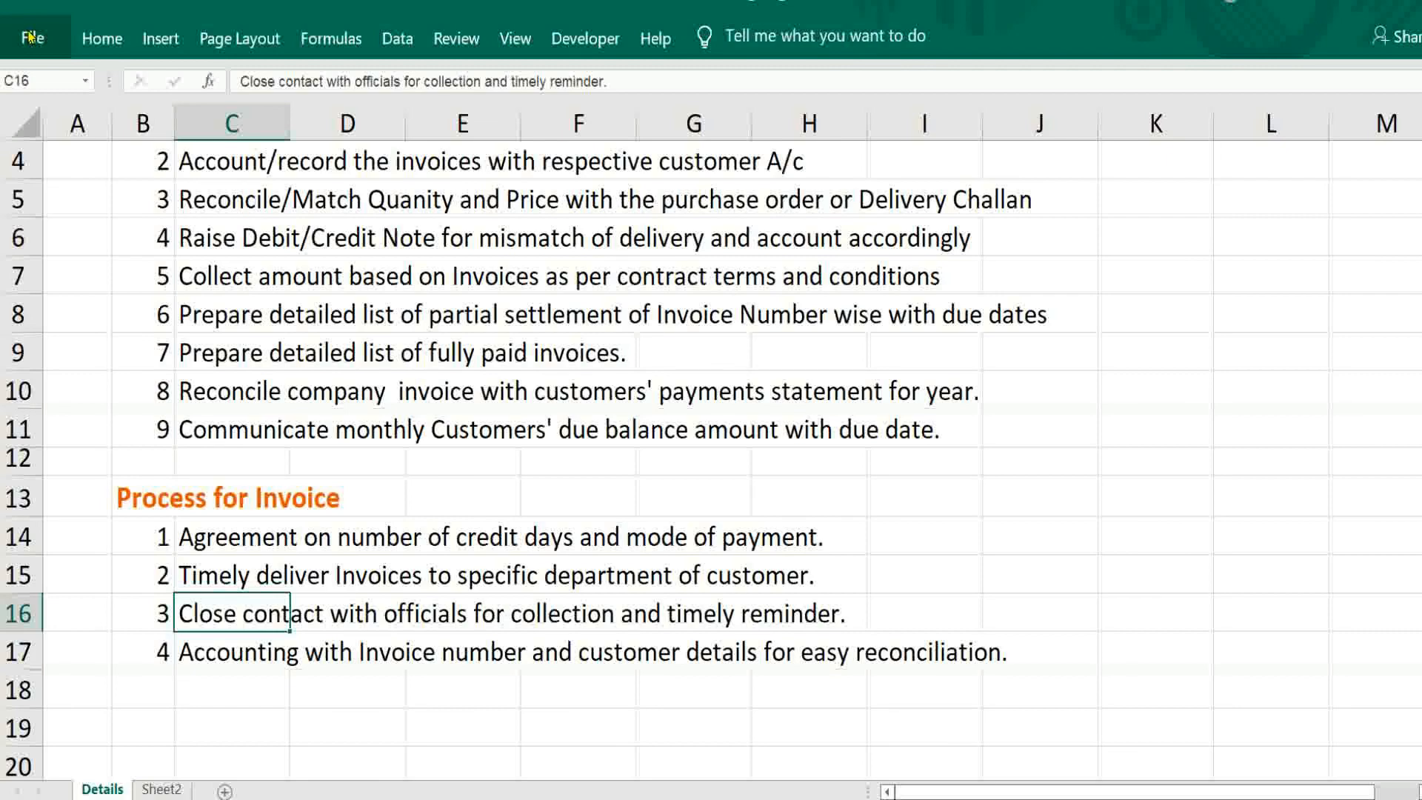
left_click(231, 651)
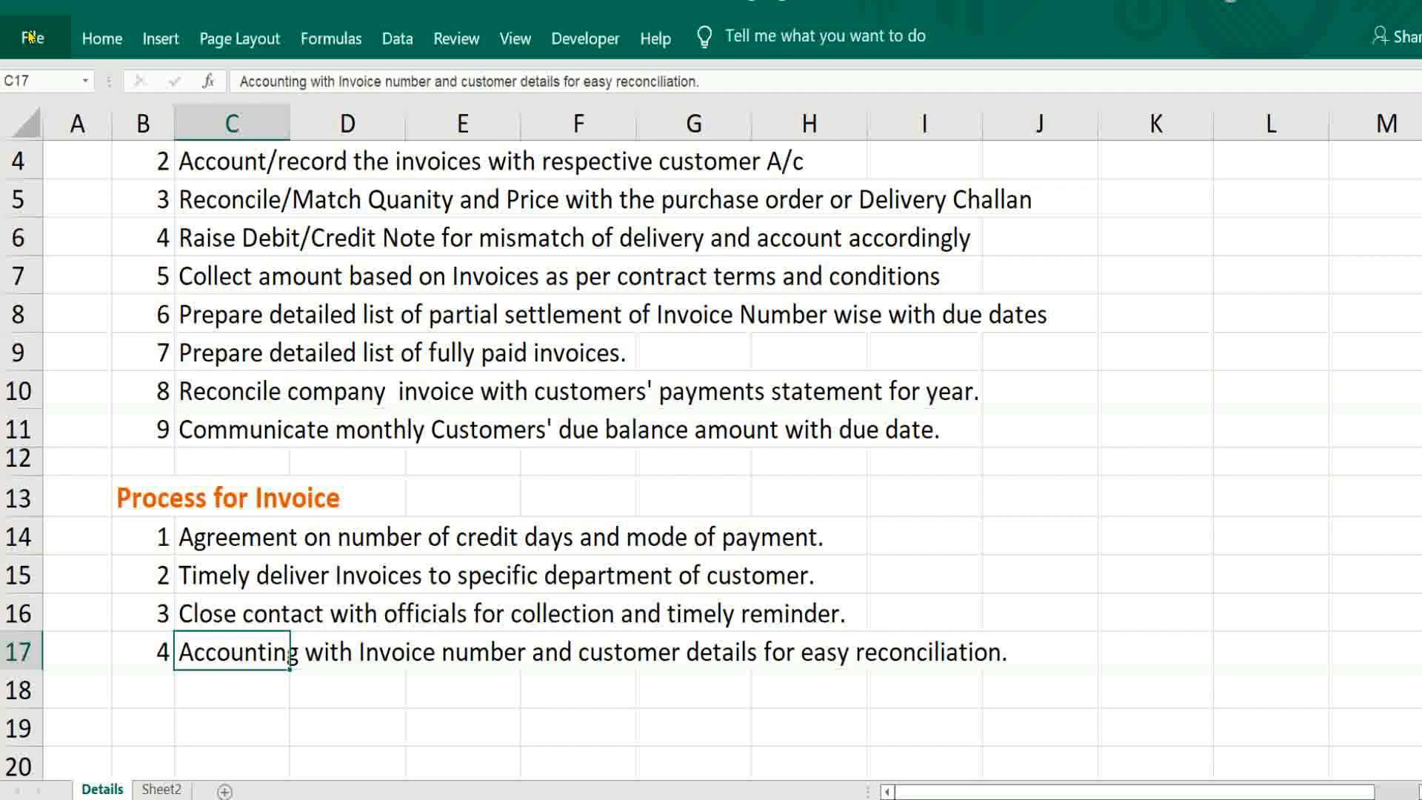
left_click(187, 789)
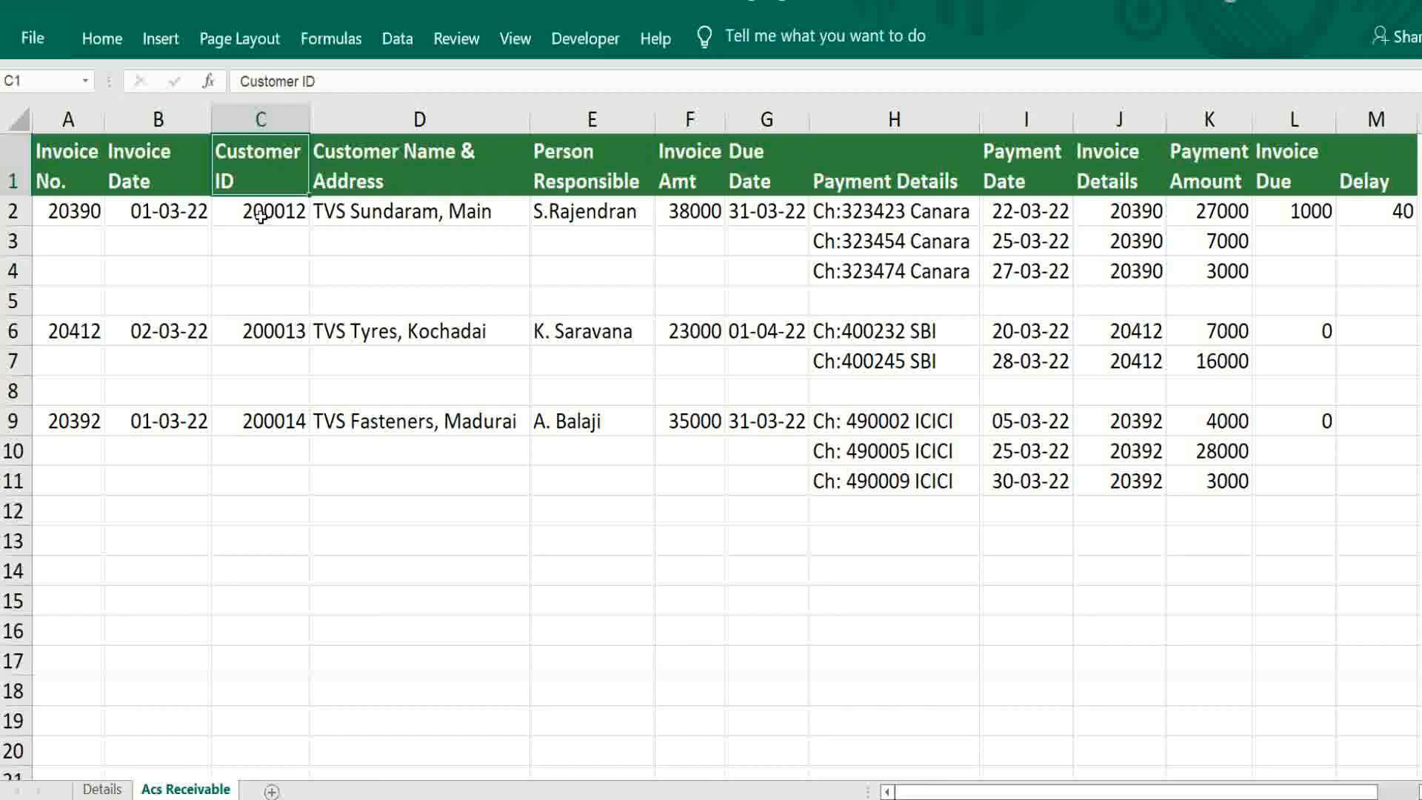
left_click(261, 211)
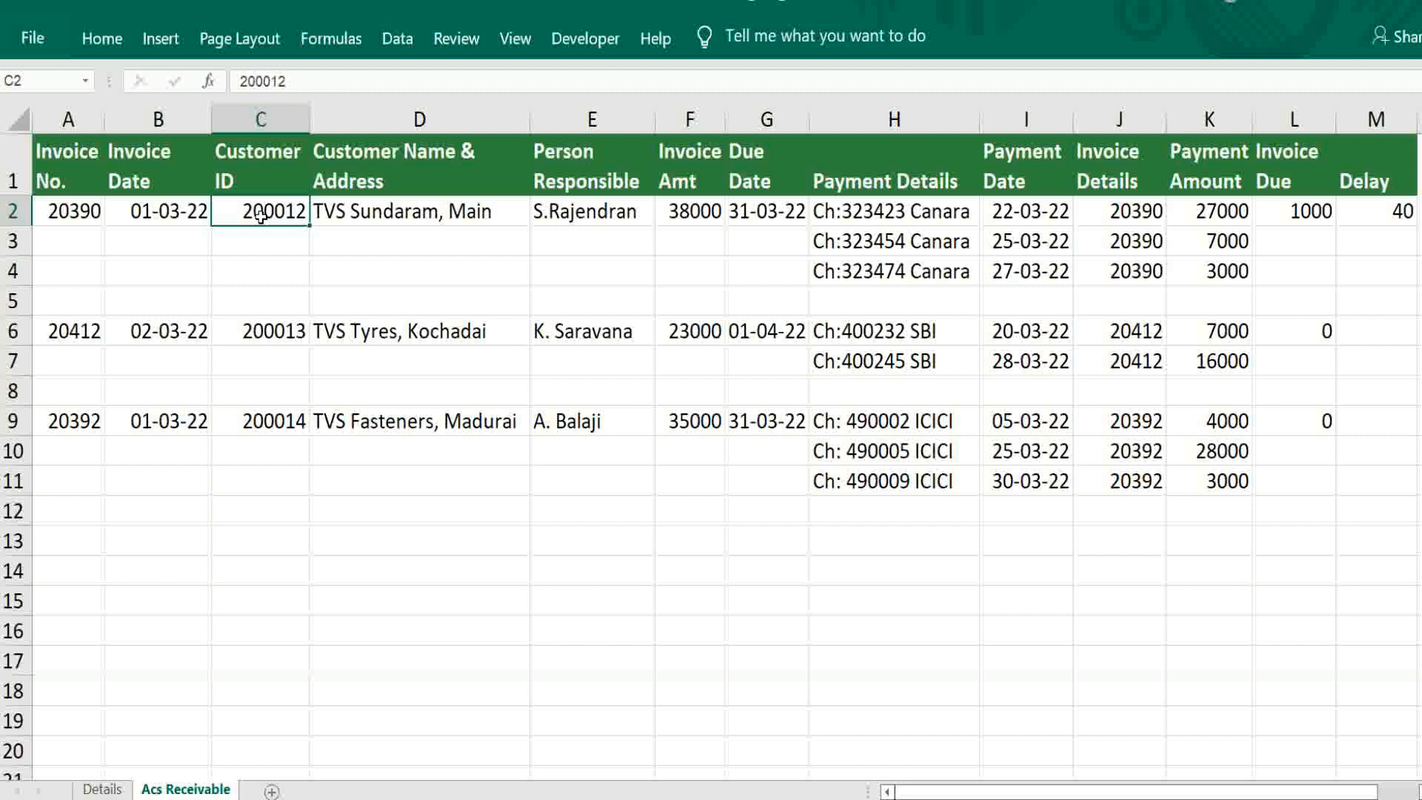
left_click(419, 211)
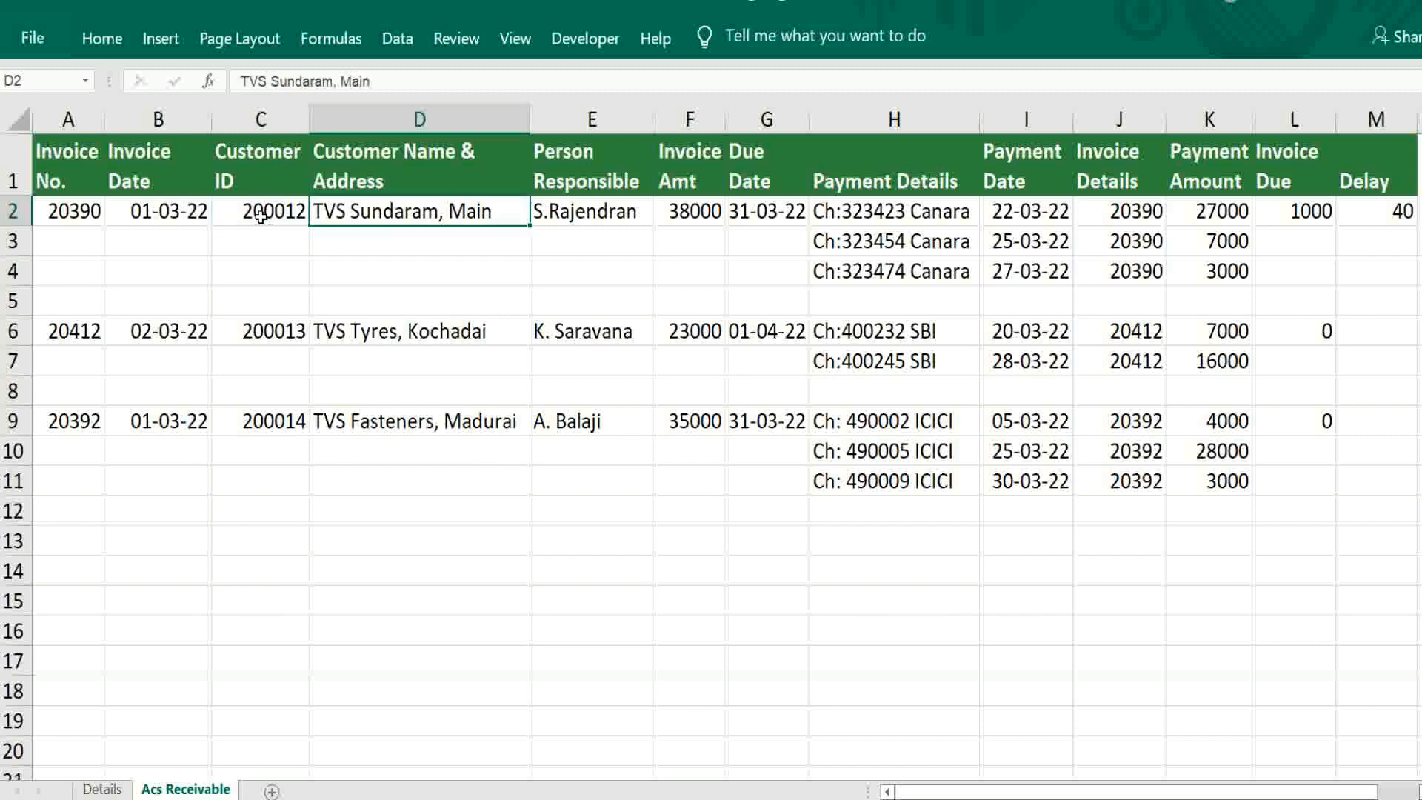
left_click(590, 212)
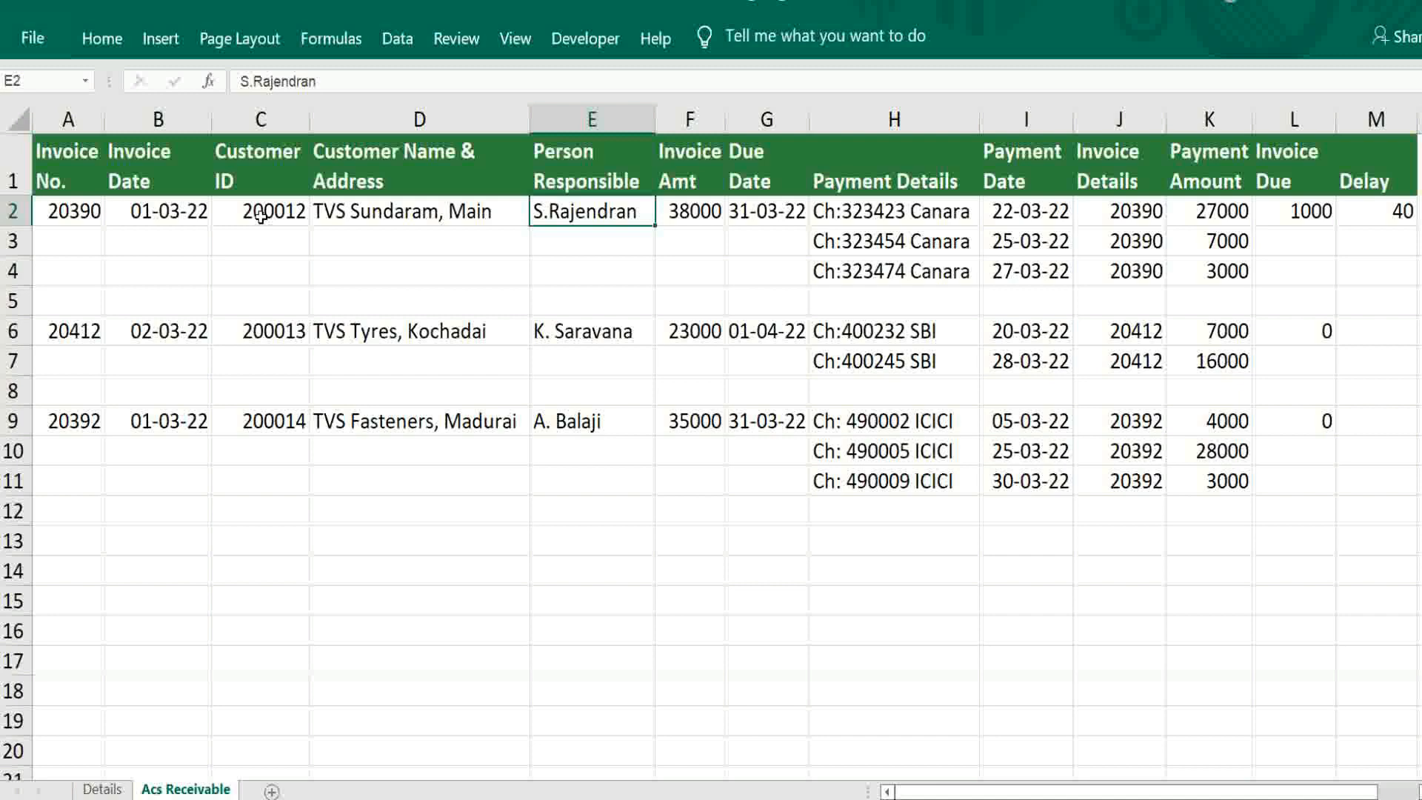
left_click(689, 212)
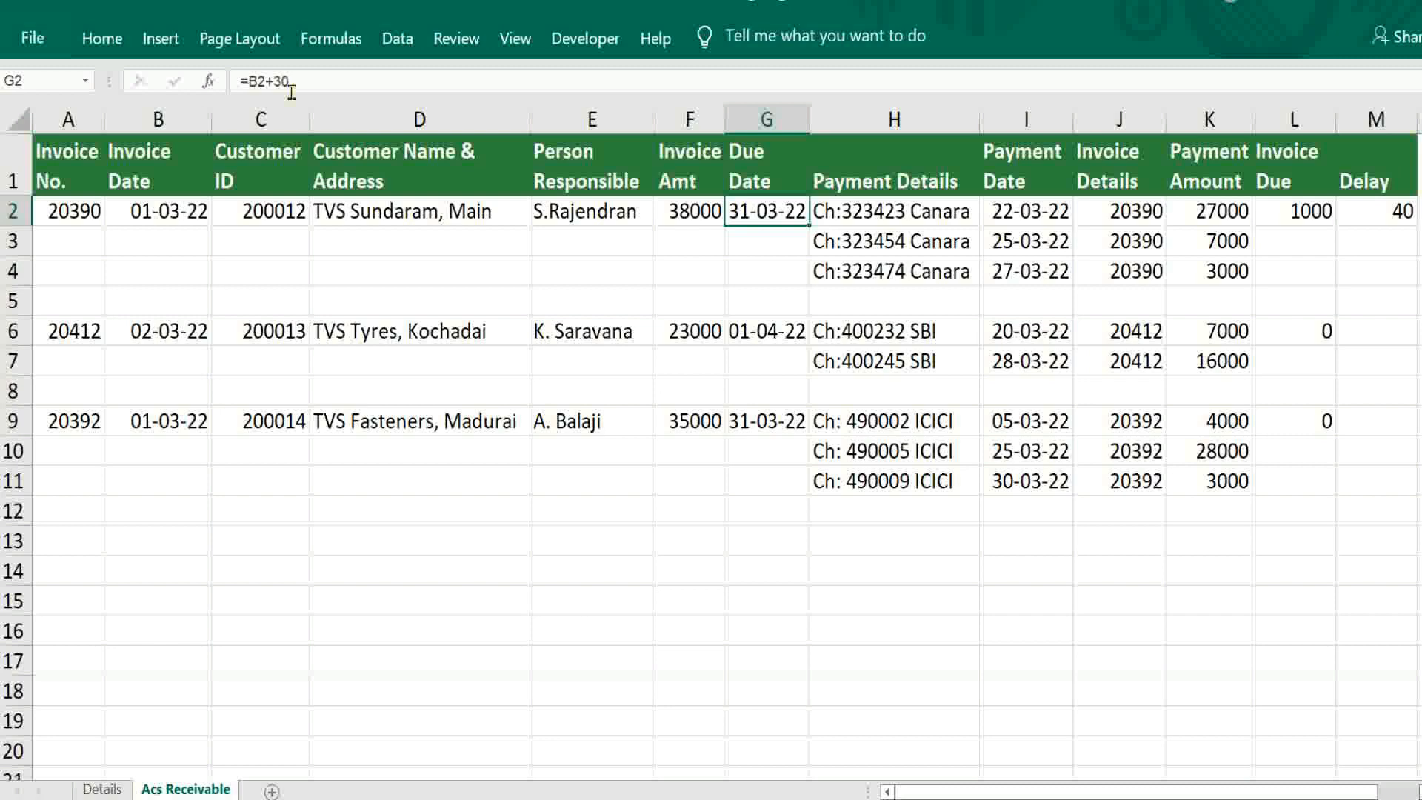
mouse_move(308, 80)
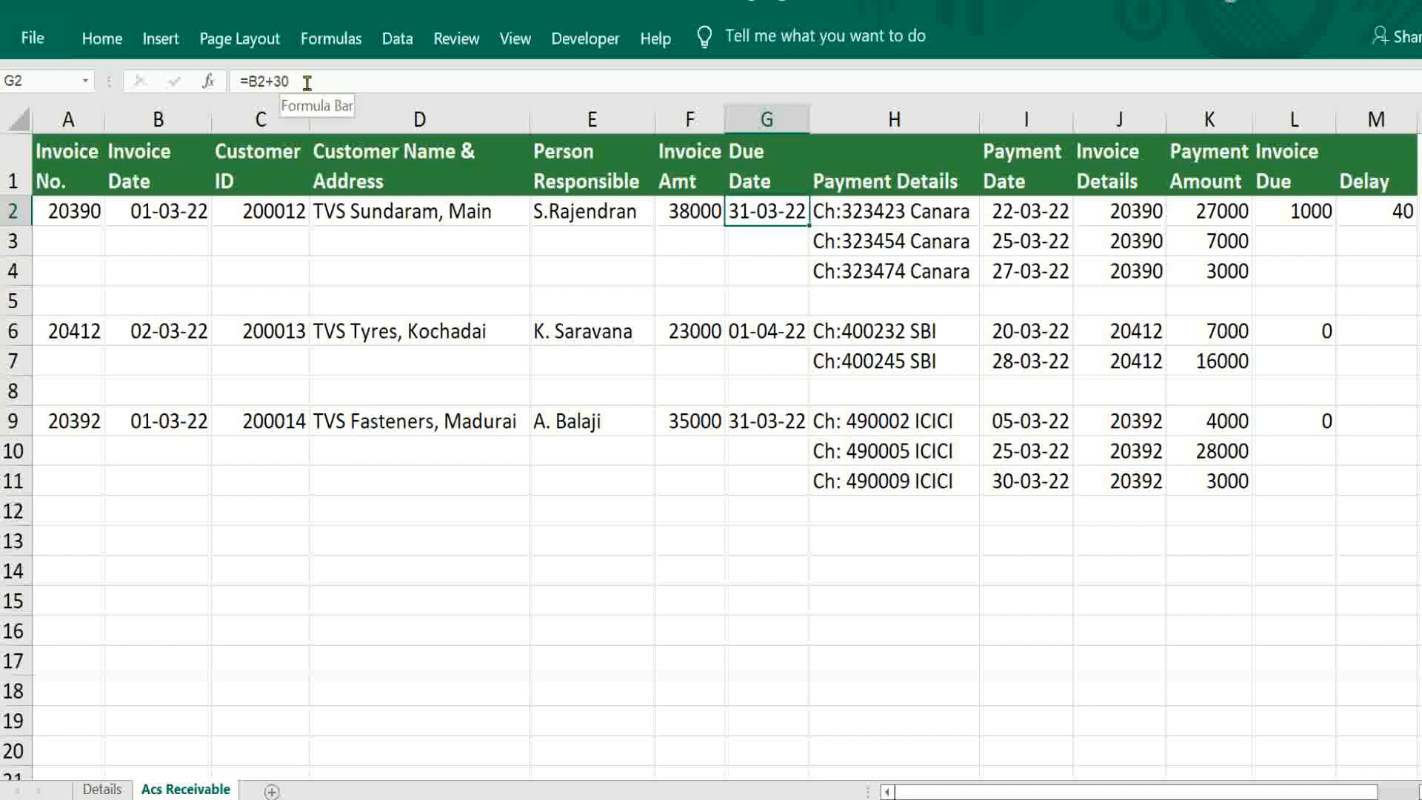
mouse_move(160, 224)
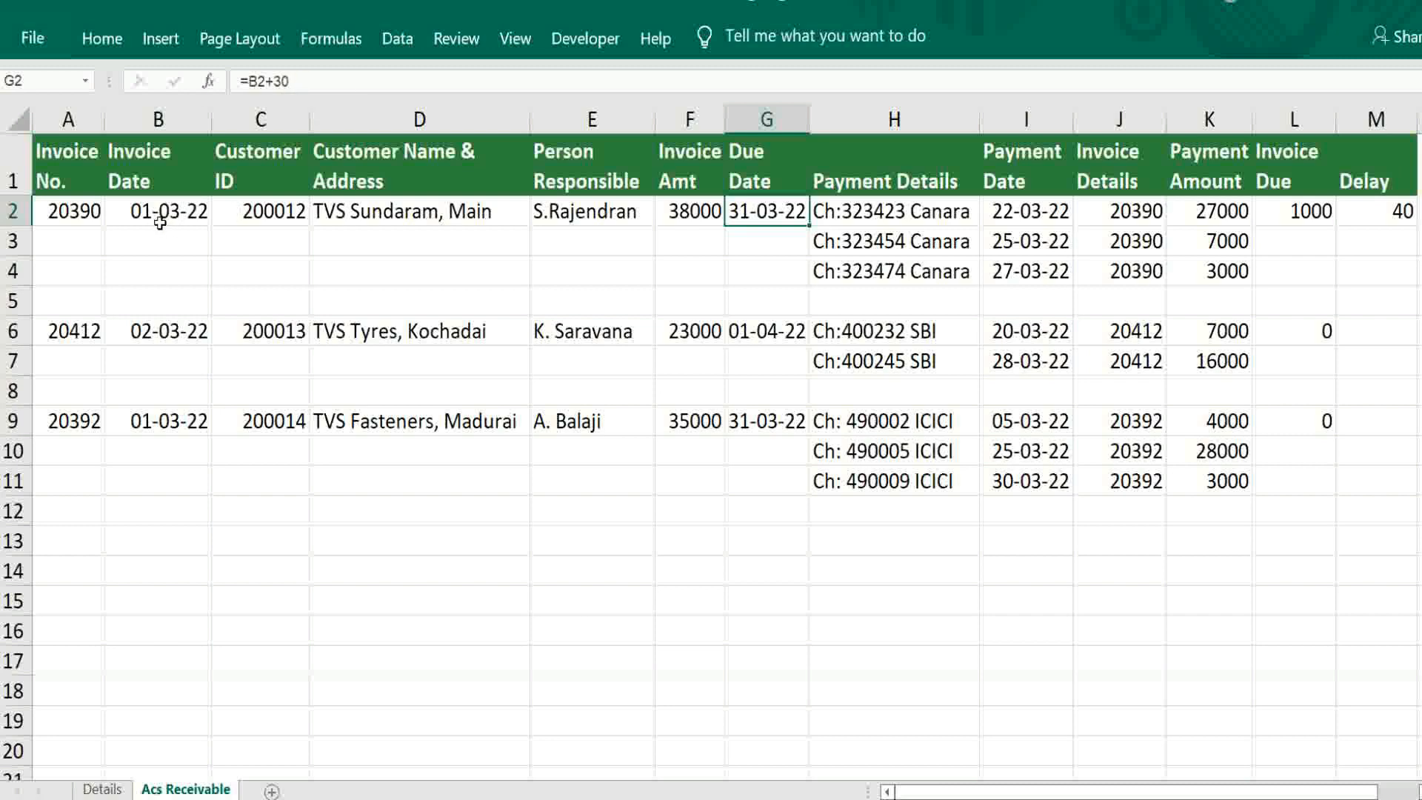
left_click(891, 210)
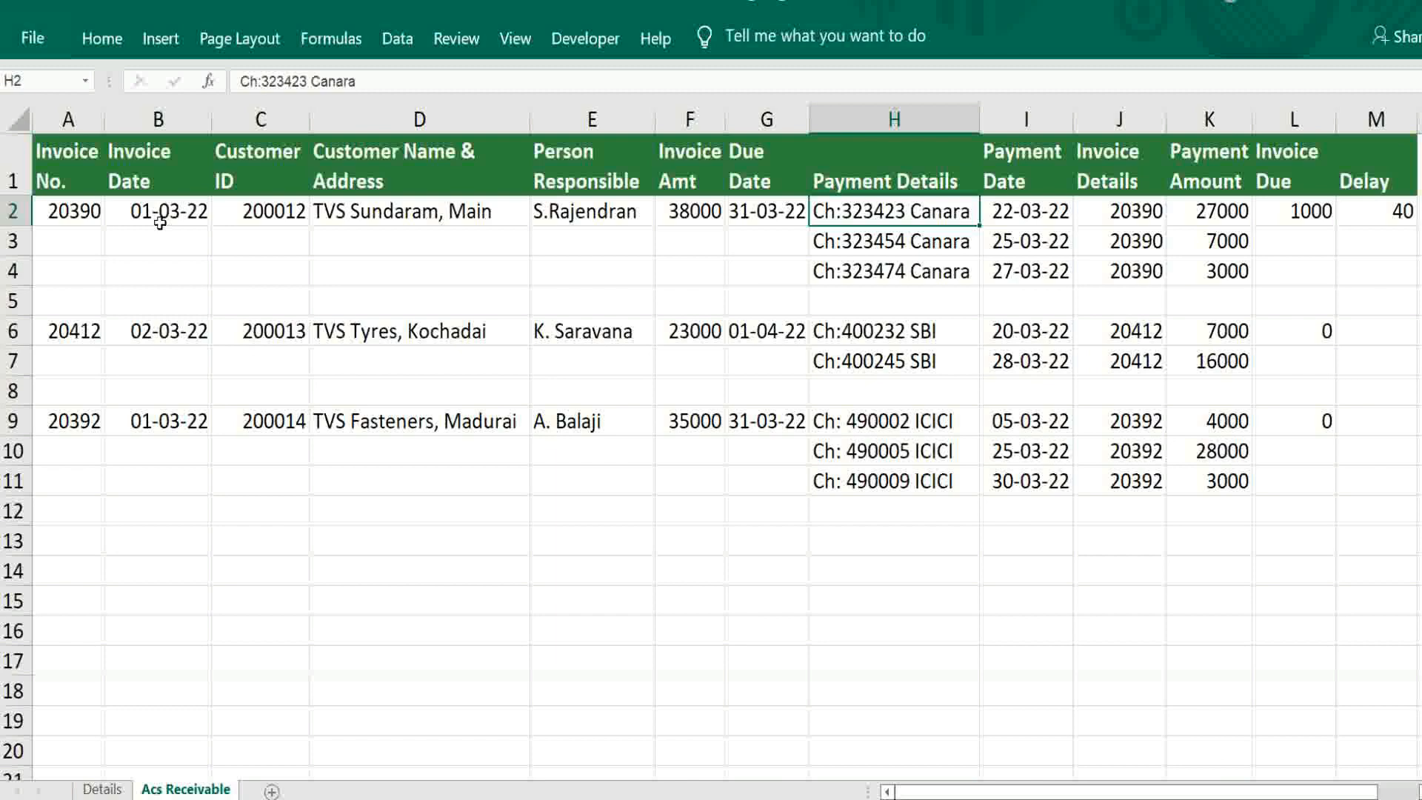
left_click(1120, 211)
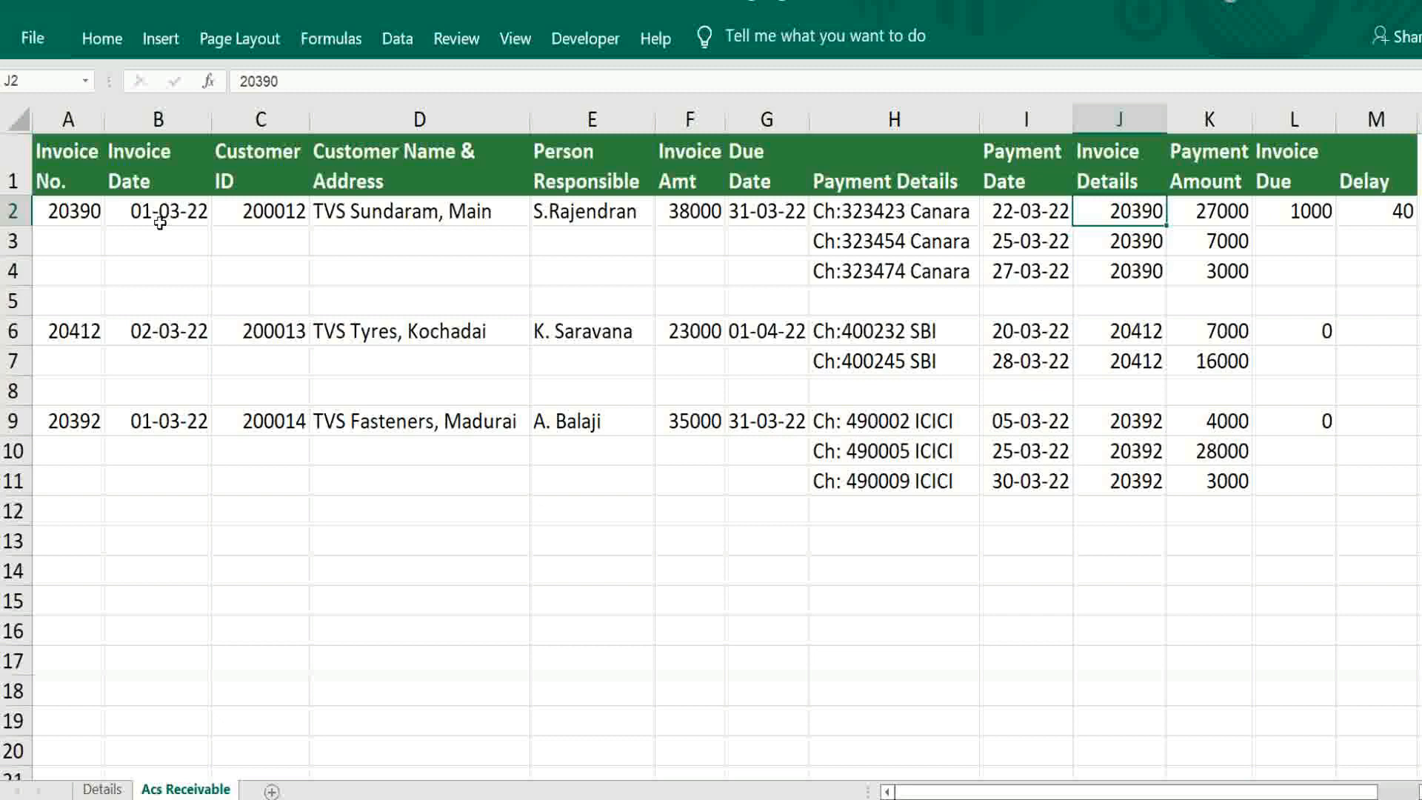
left_click(1025, 212)
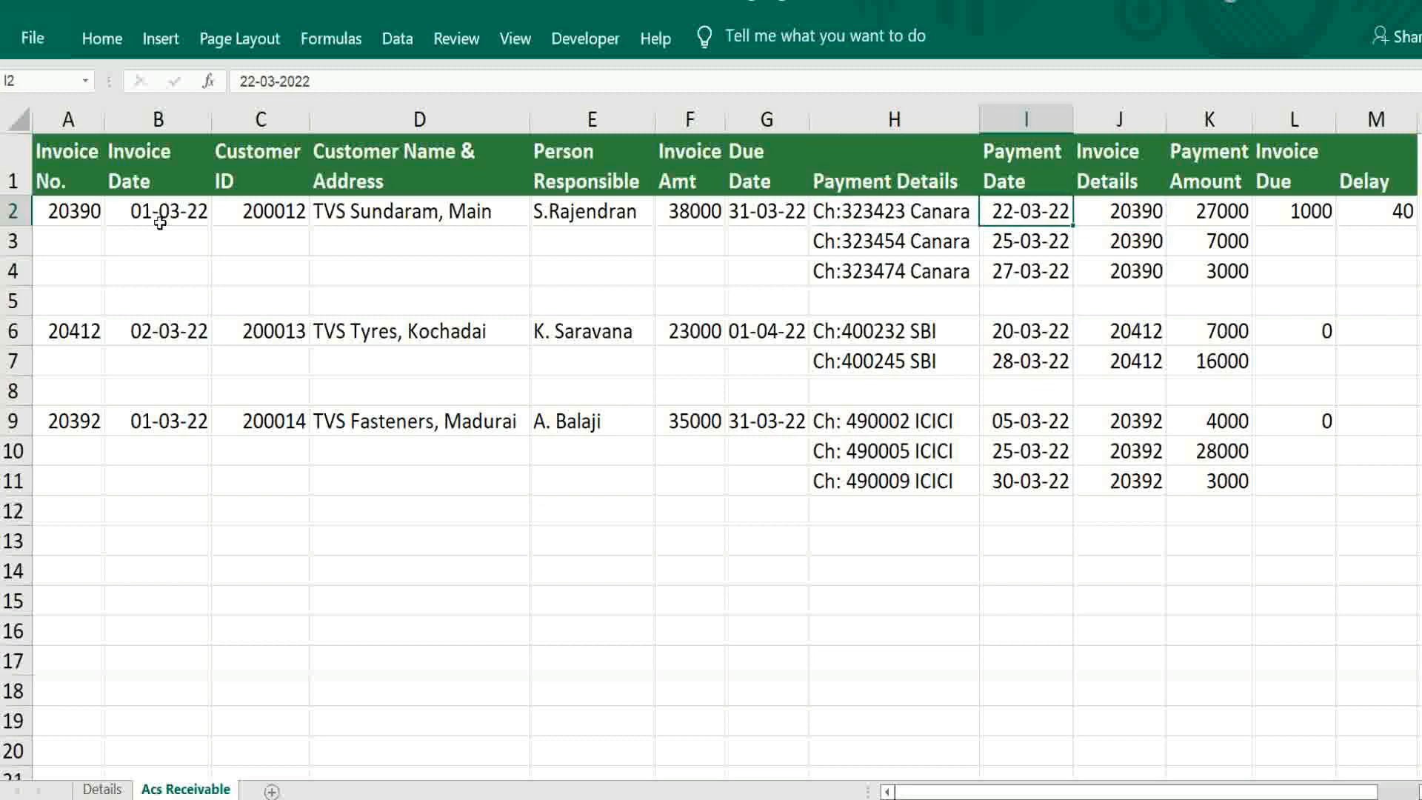
left_click(1206, 212)
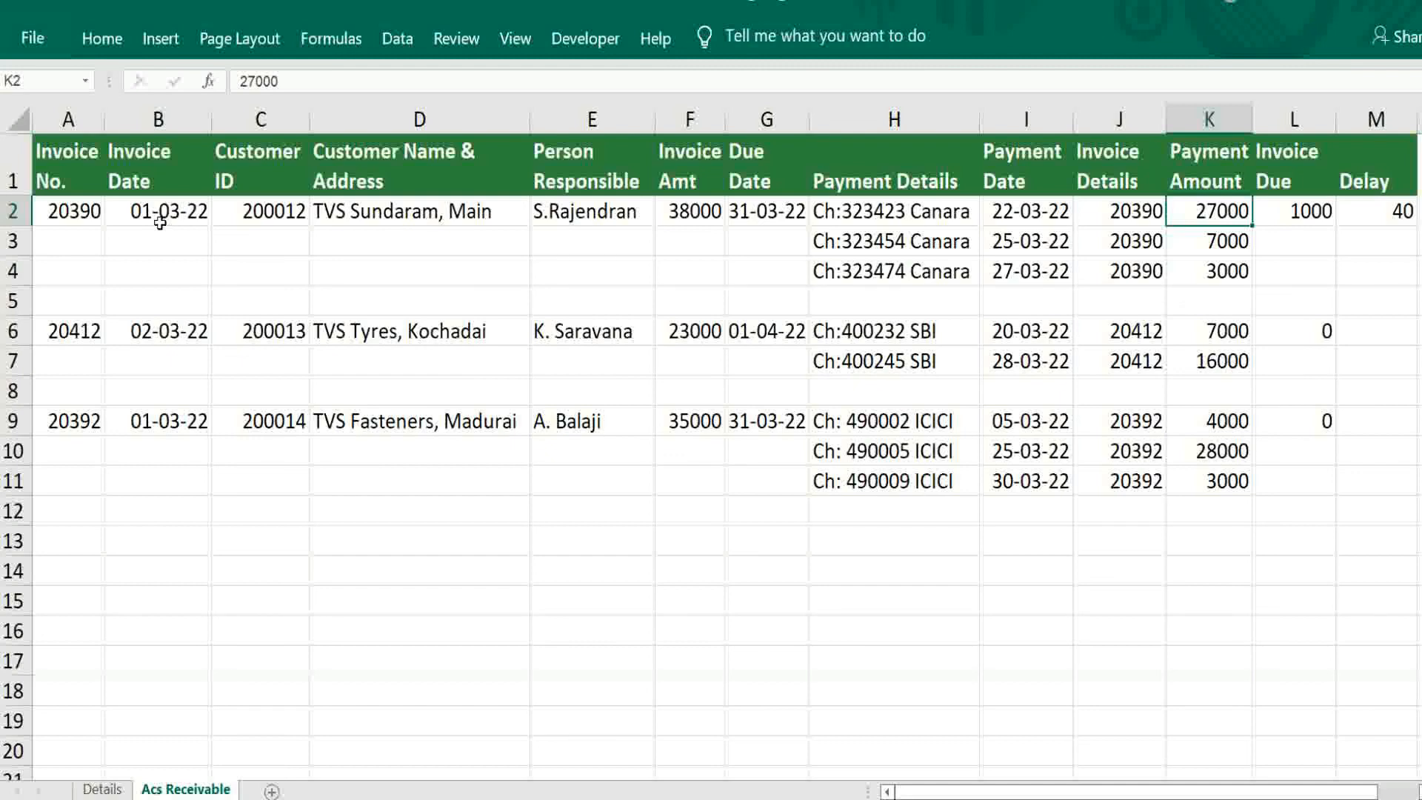
left_click(1292, 210)
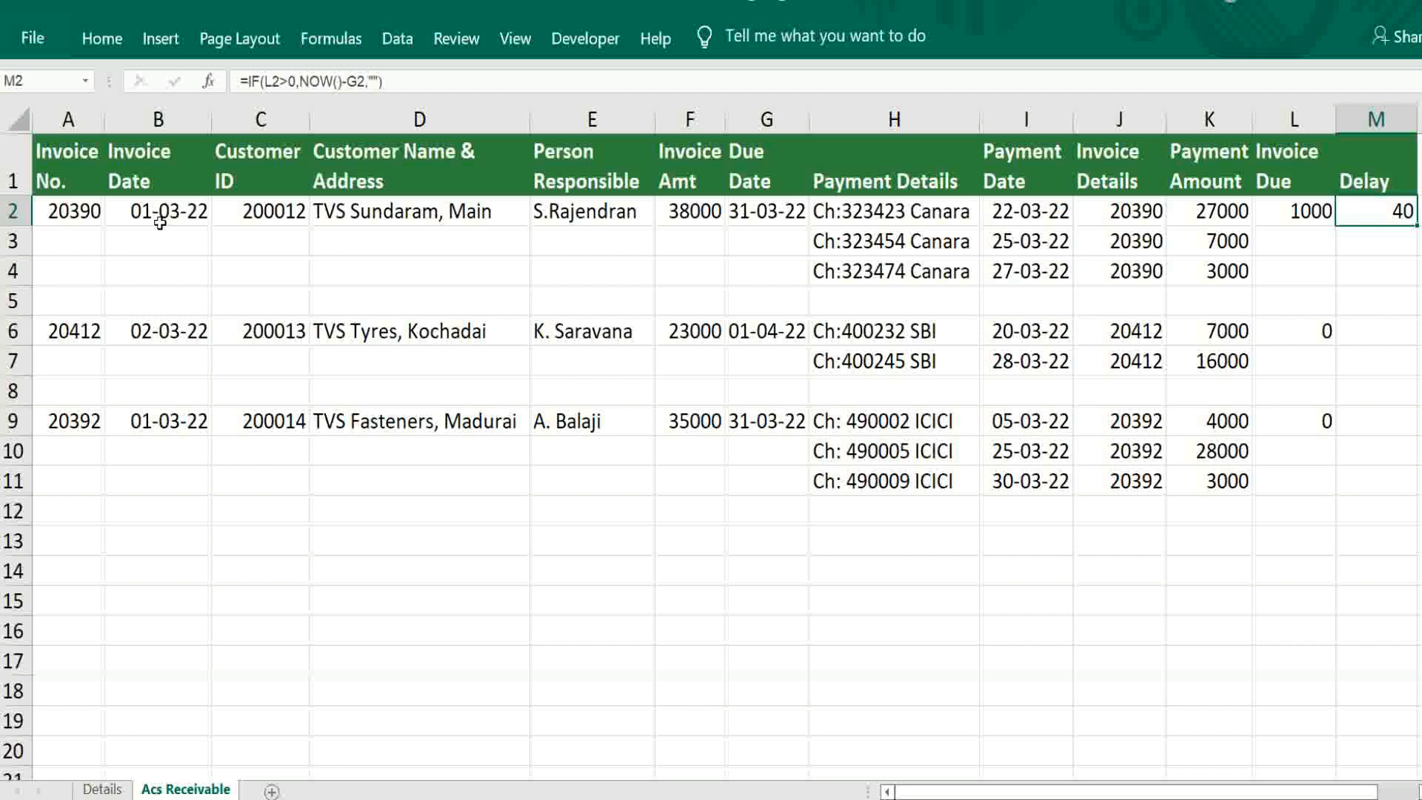
type("=VLOOKUP(A2,$A$2:$F$20,6,0)-SUMIF($J$2:$J$20,A2,$K$2:$K$20)")
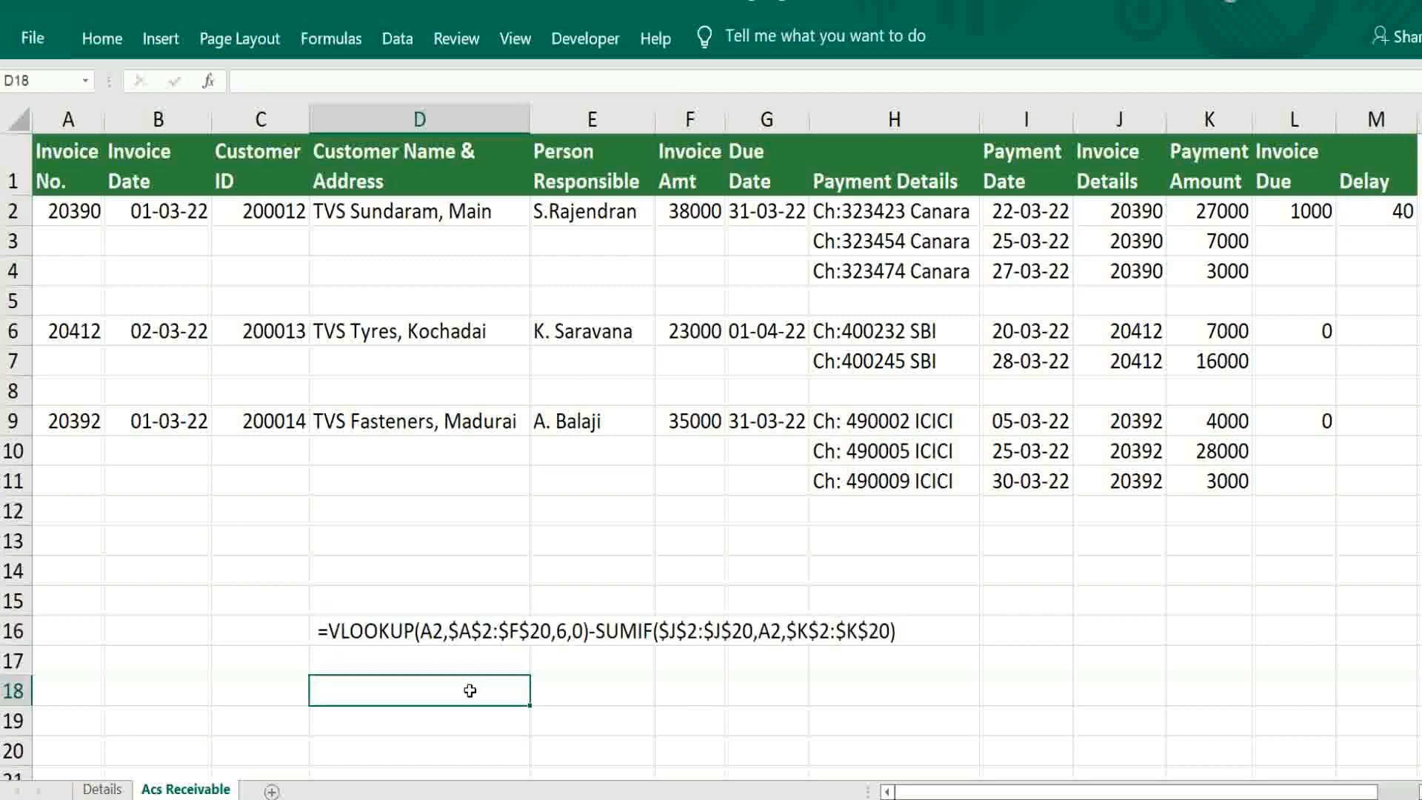
- Select the written-out Invoice Due formula, VLOOKUP of invoice amount minus SUMIF of payments, in D16
left_click(418, 631)
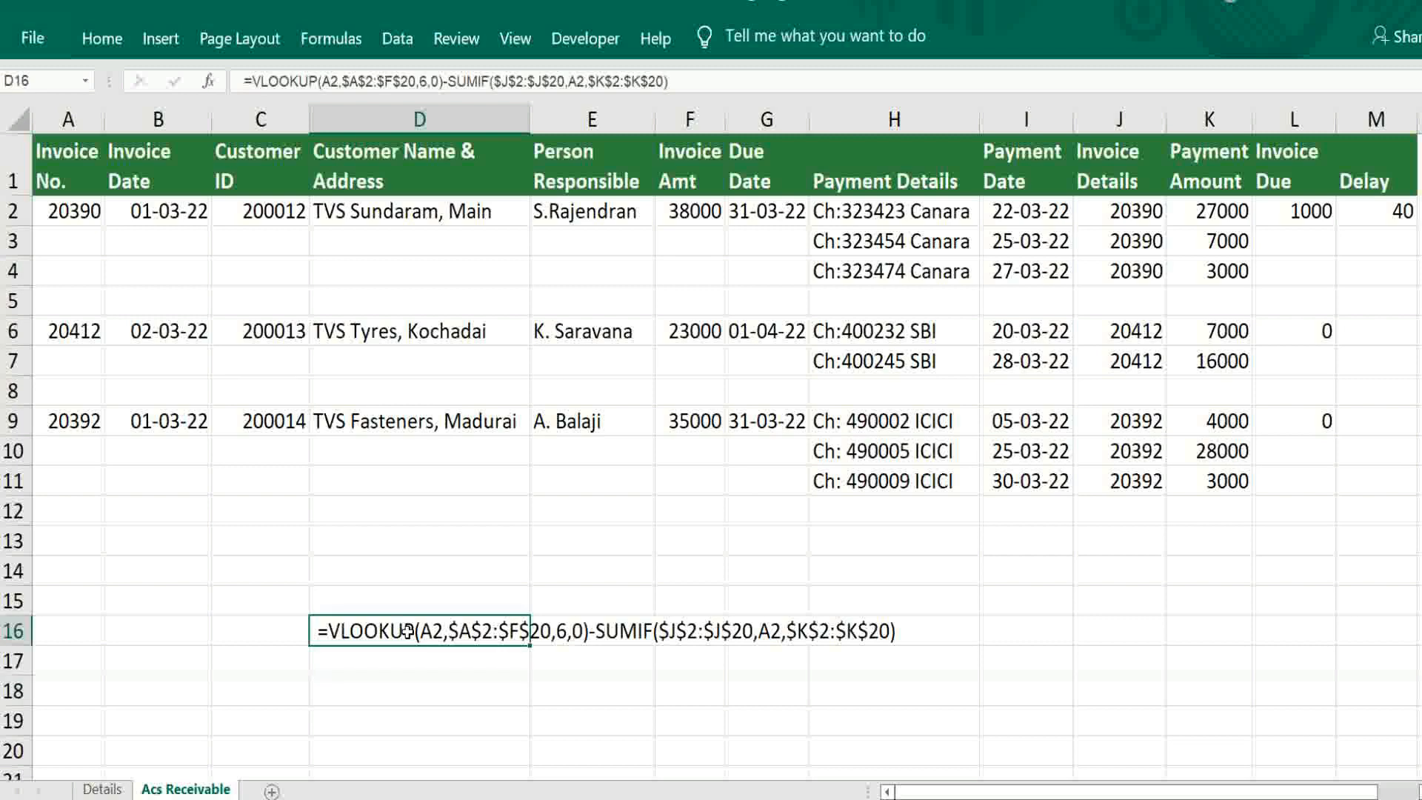
mouse_move(107, 264)
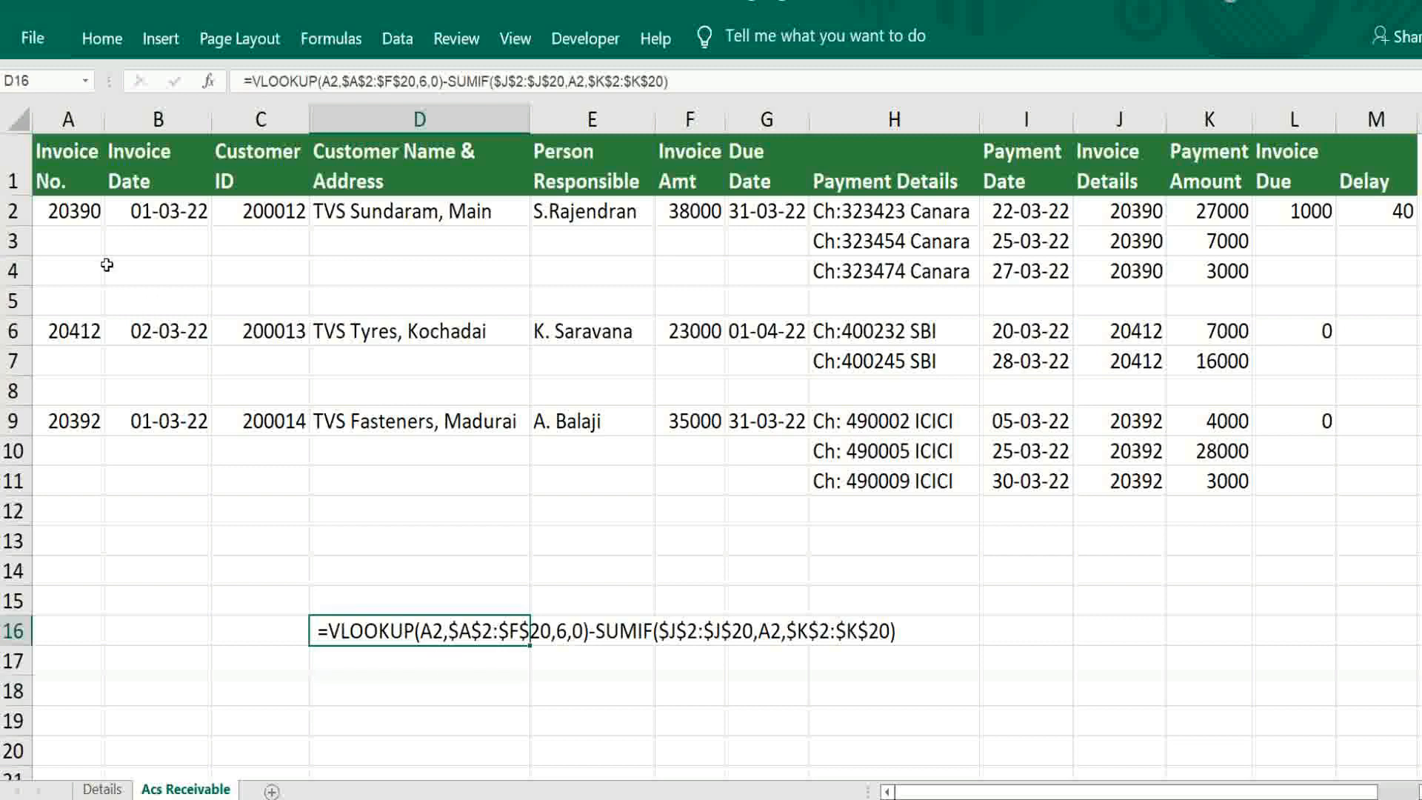
mouse_move(83, 252)
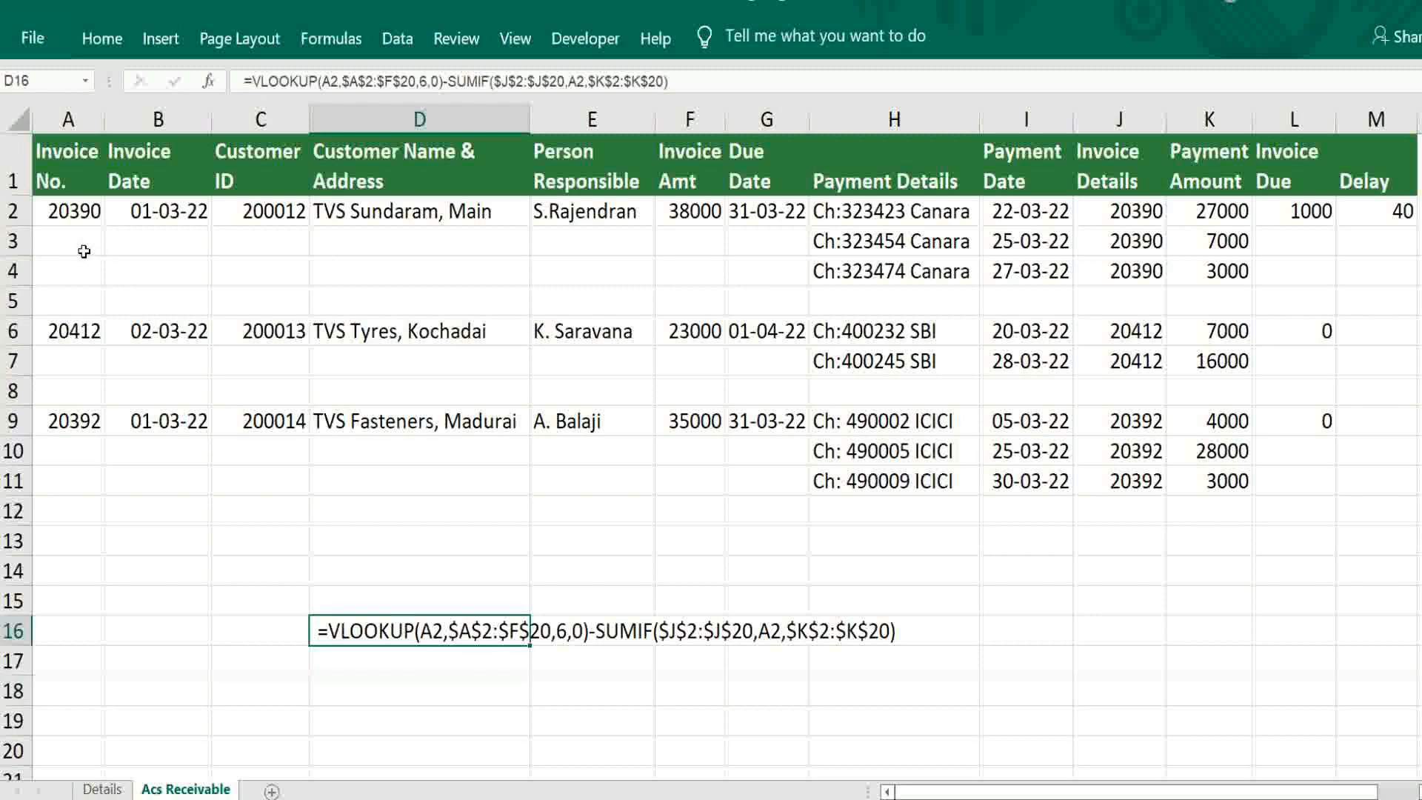
mouse_move(174, 378)
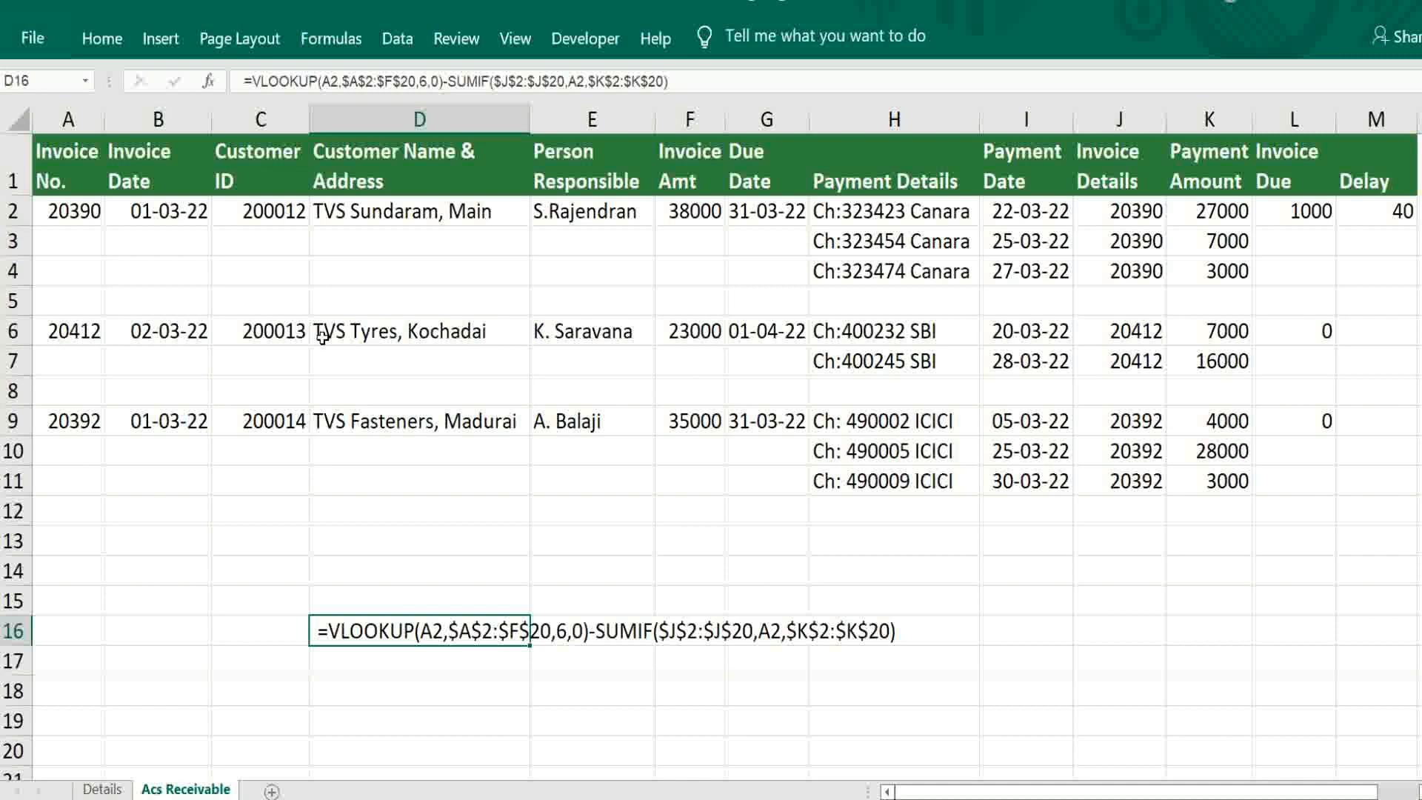
mouse_move(696, 211)
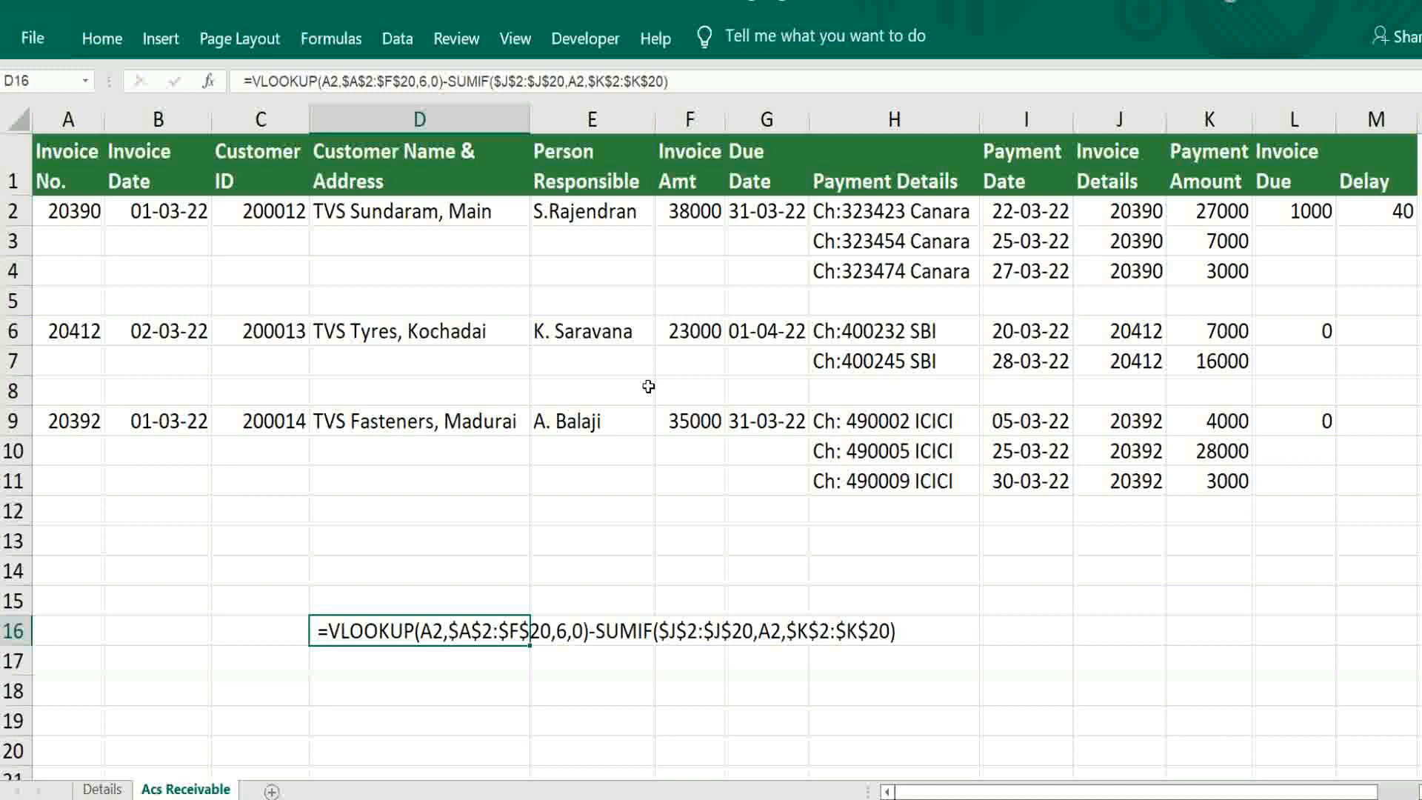
mouse_move(592, 655)
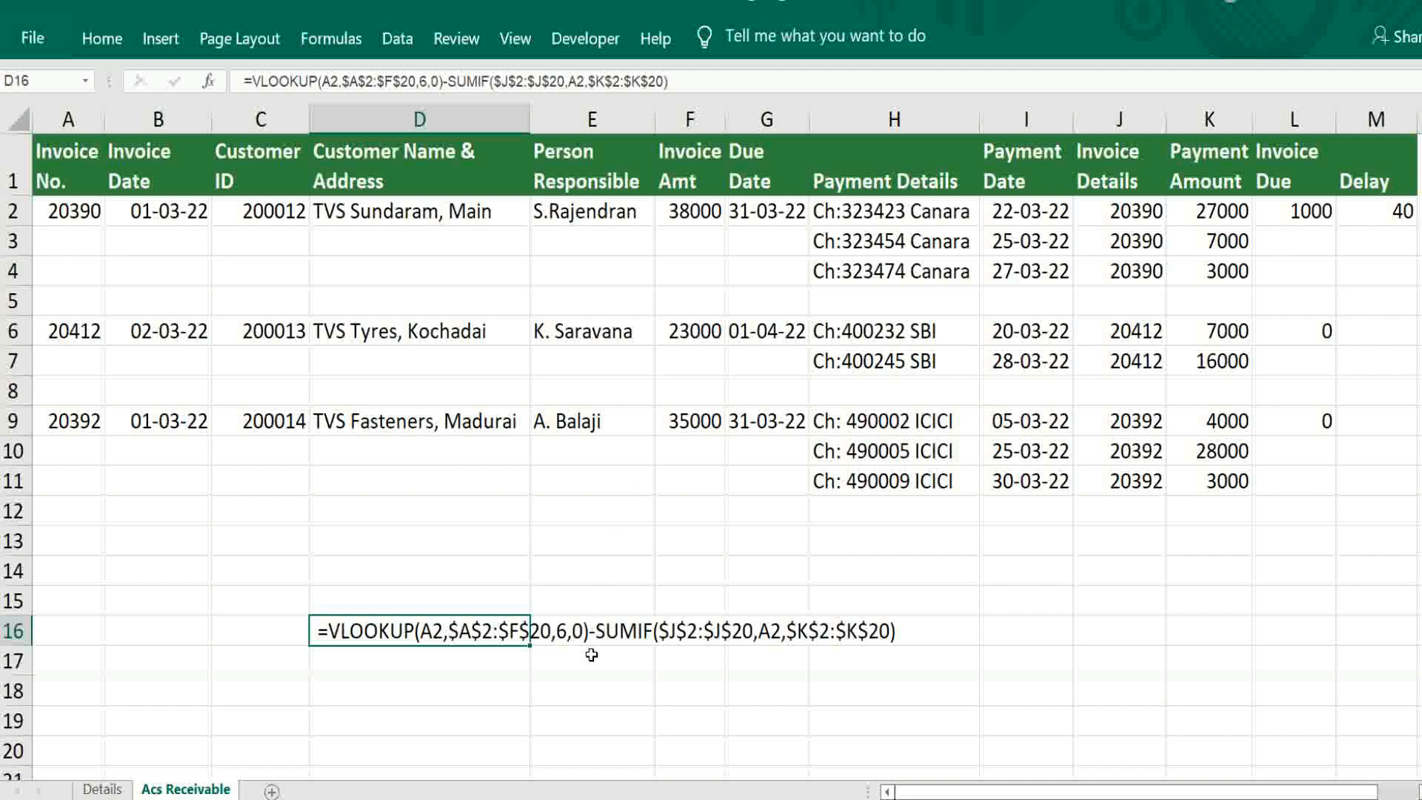
mouse_move(1323, 254)
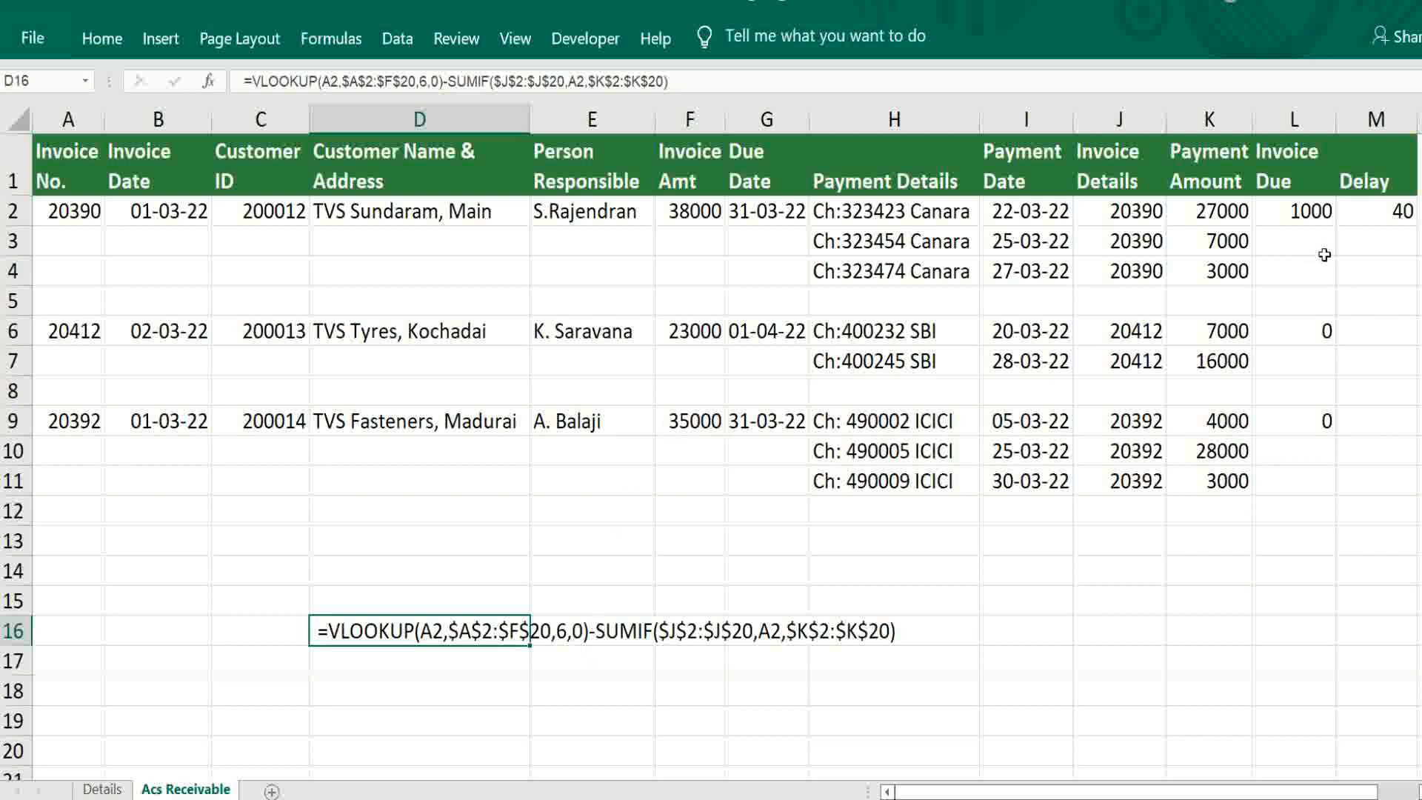
mouse_move(1132, 221)
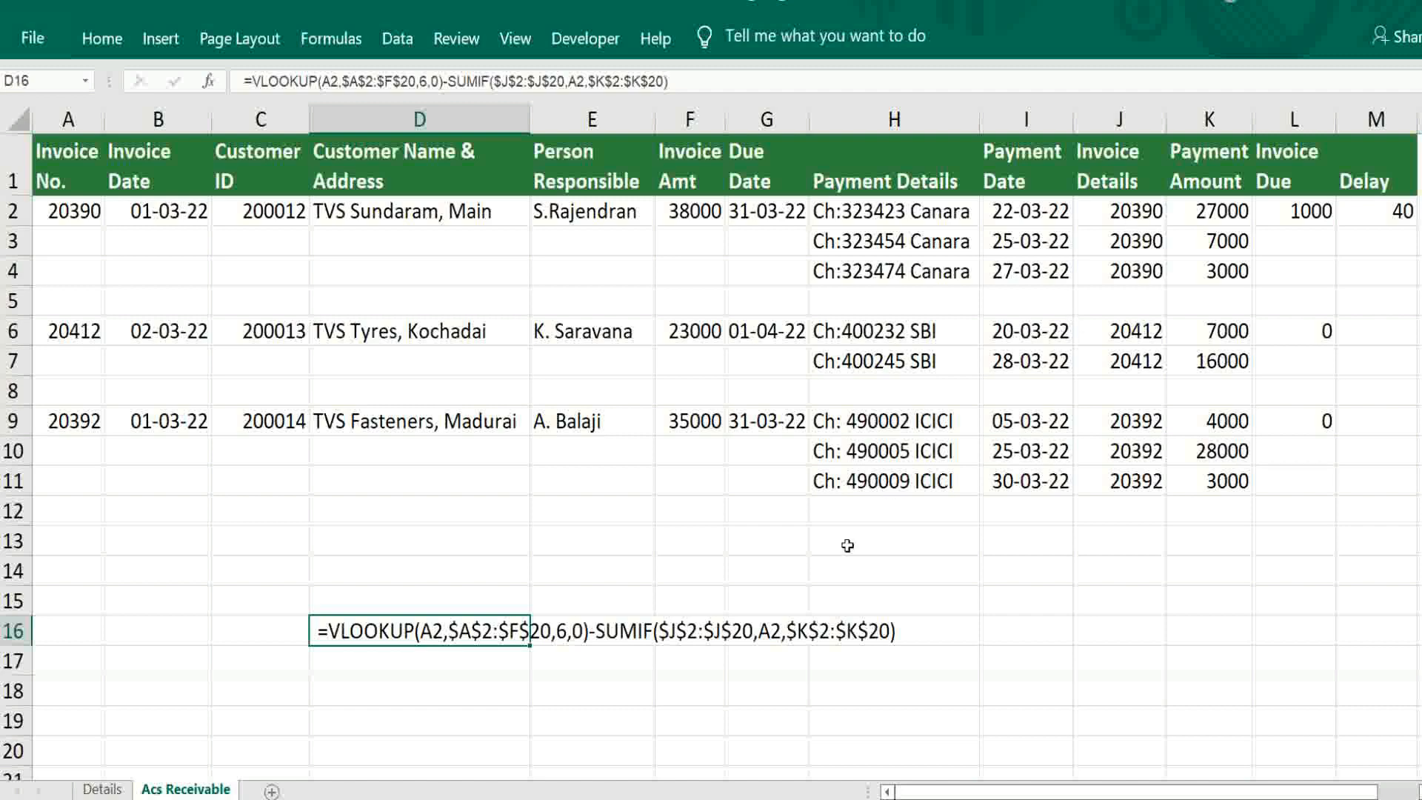
mouse_move(1206, 196)
type("=IF(L2>0,NOW()-G2,\"\")")
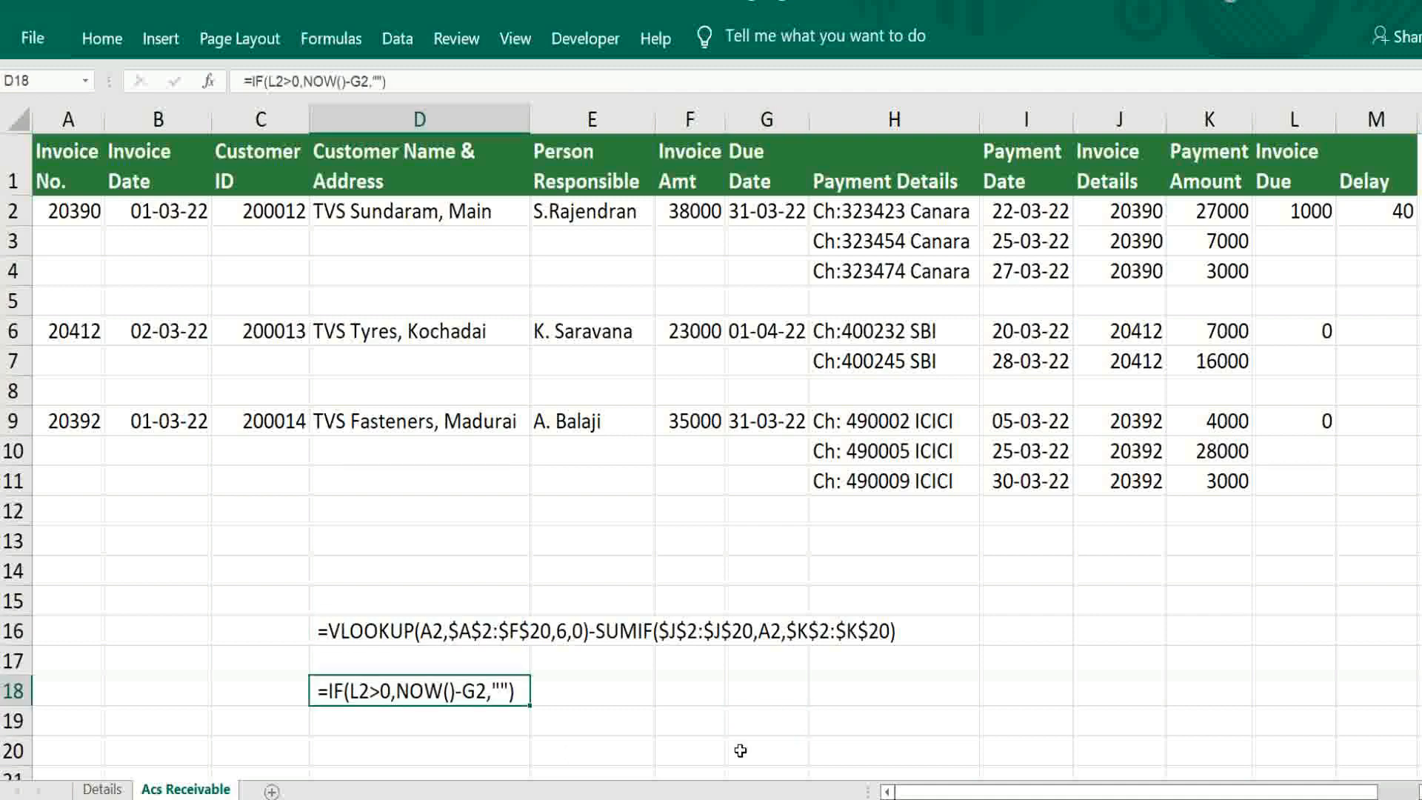
mouse_move(1295, 240)
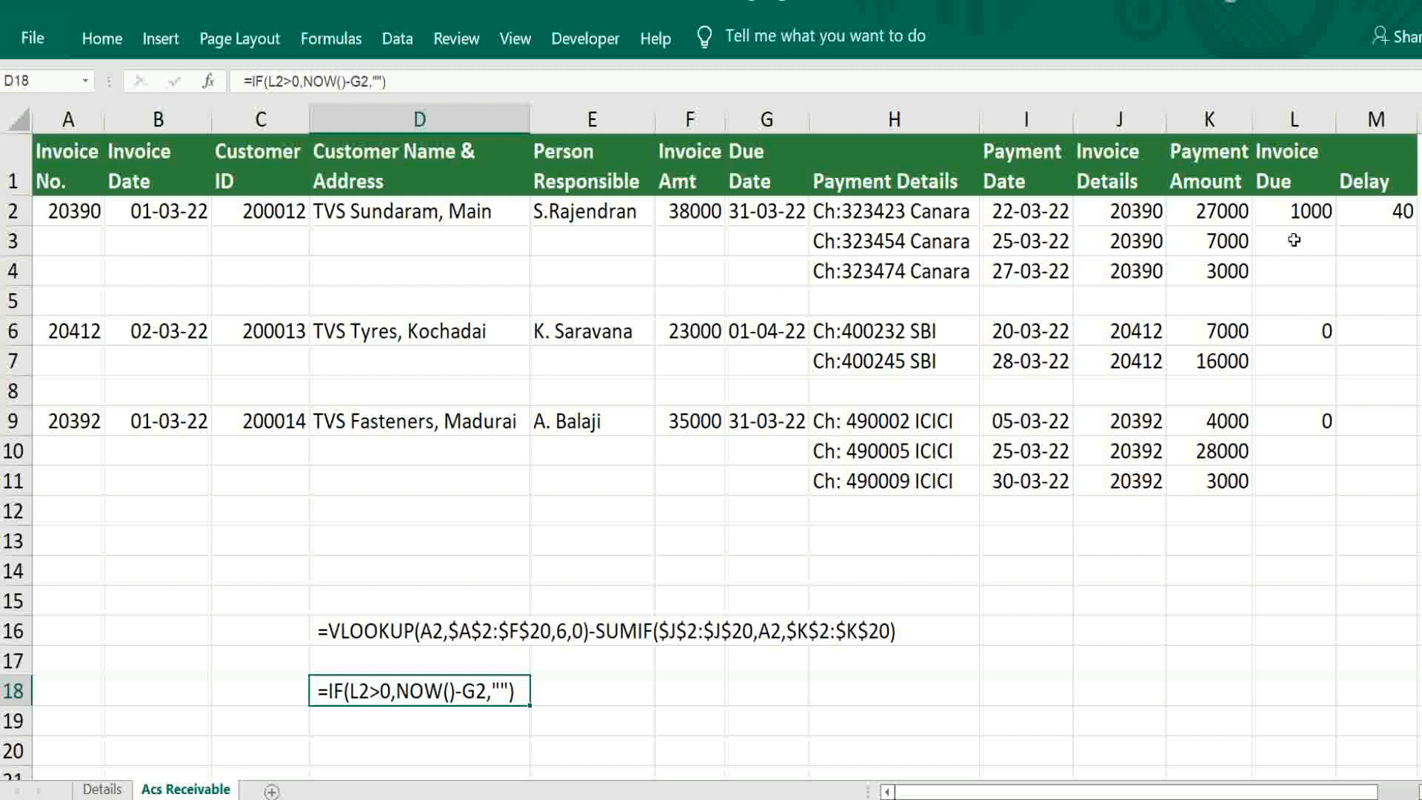
mouse_move(380, 717)
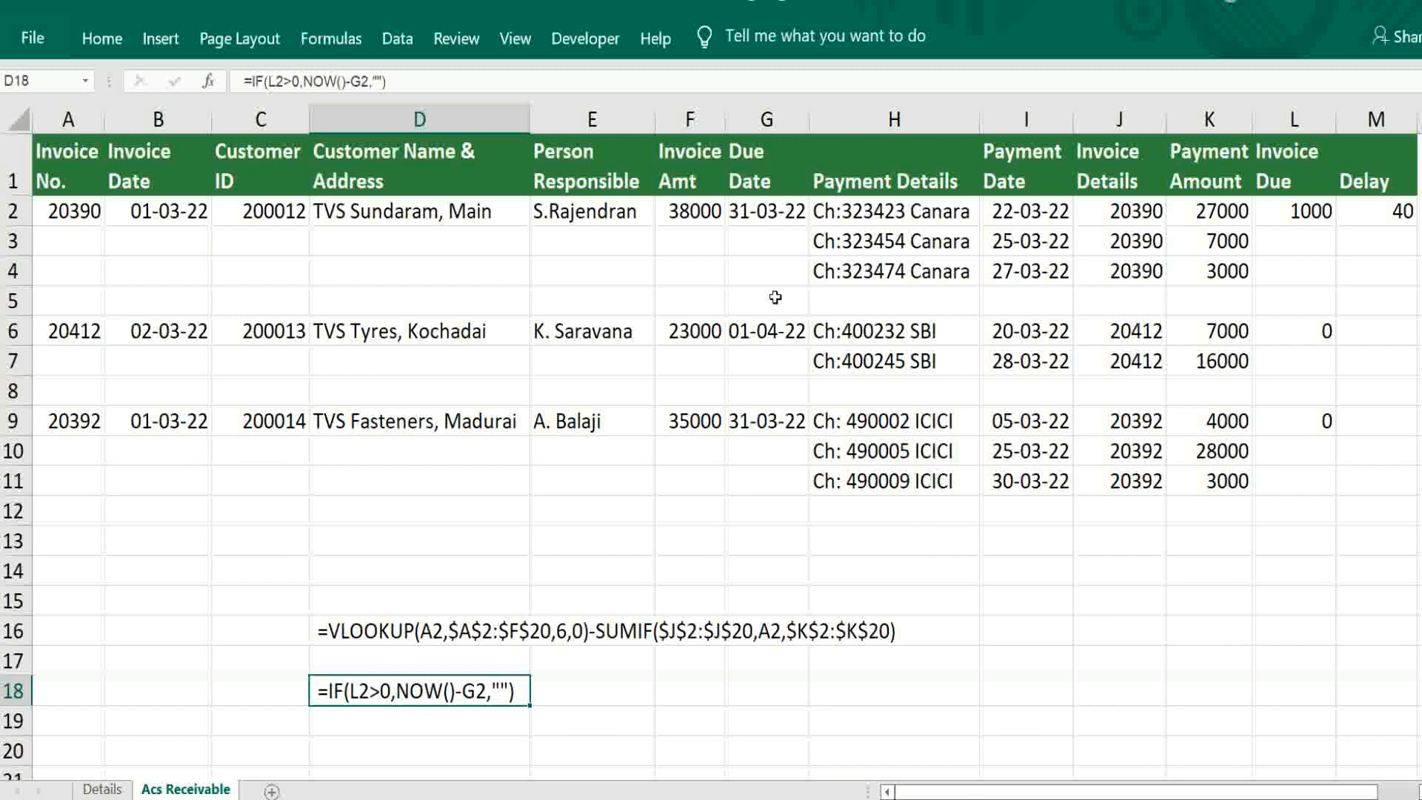
mouse_move(758, 212)
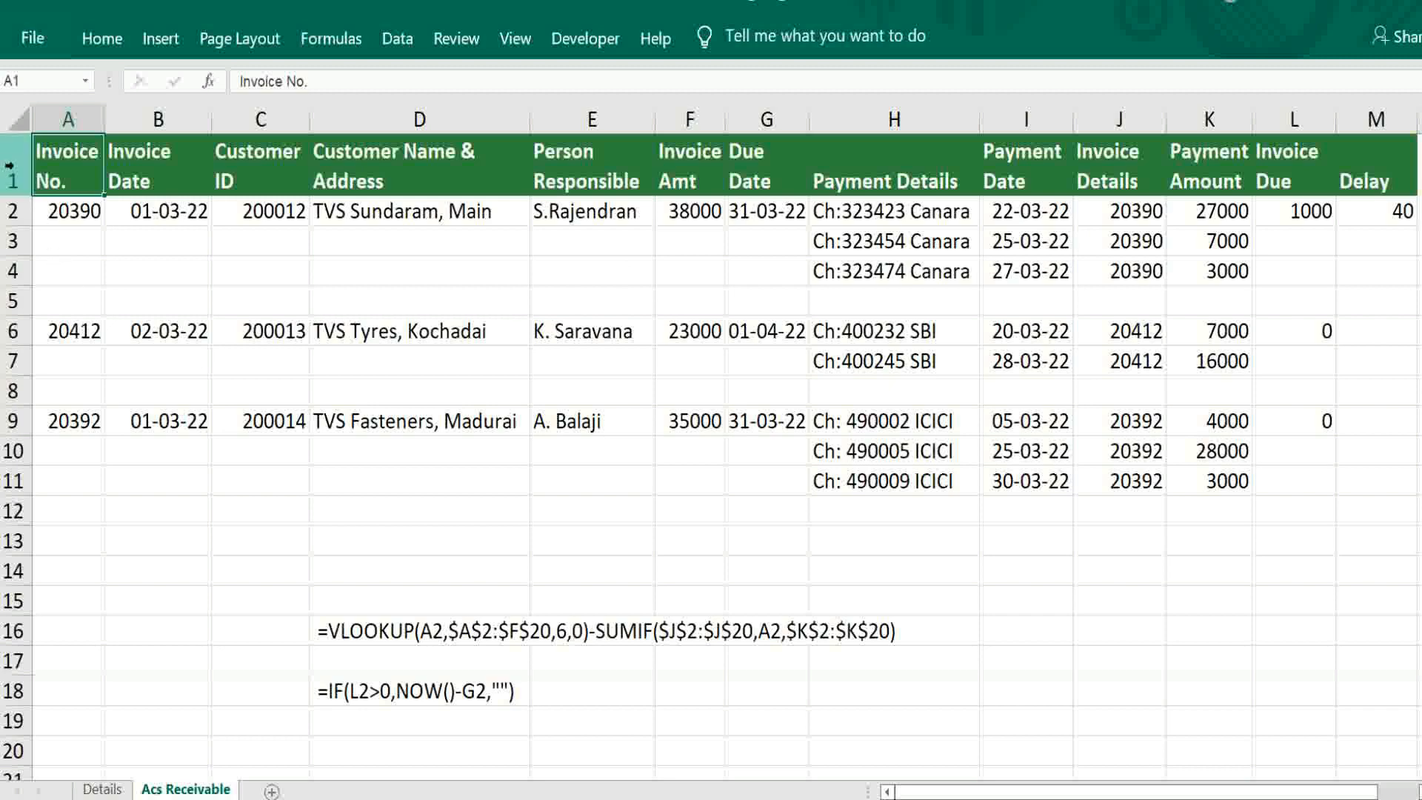
- Insert a blank row above the headers and select it for the Madura Tools and Works Ltd title
right_click(26, 164)
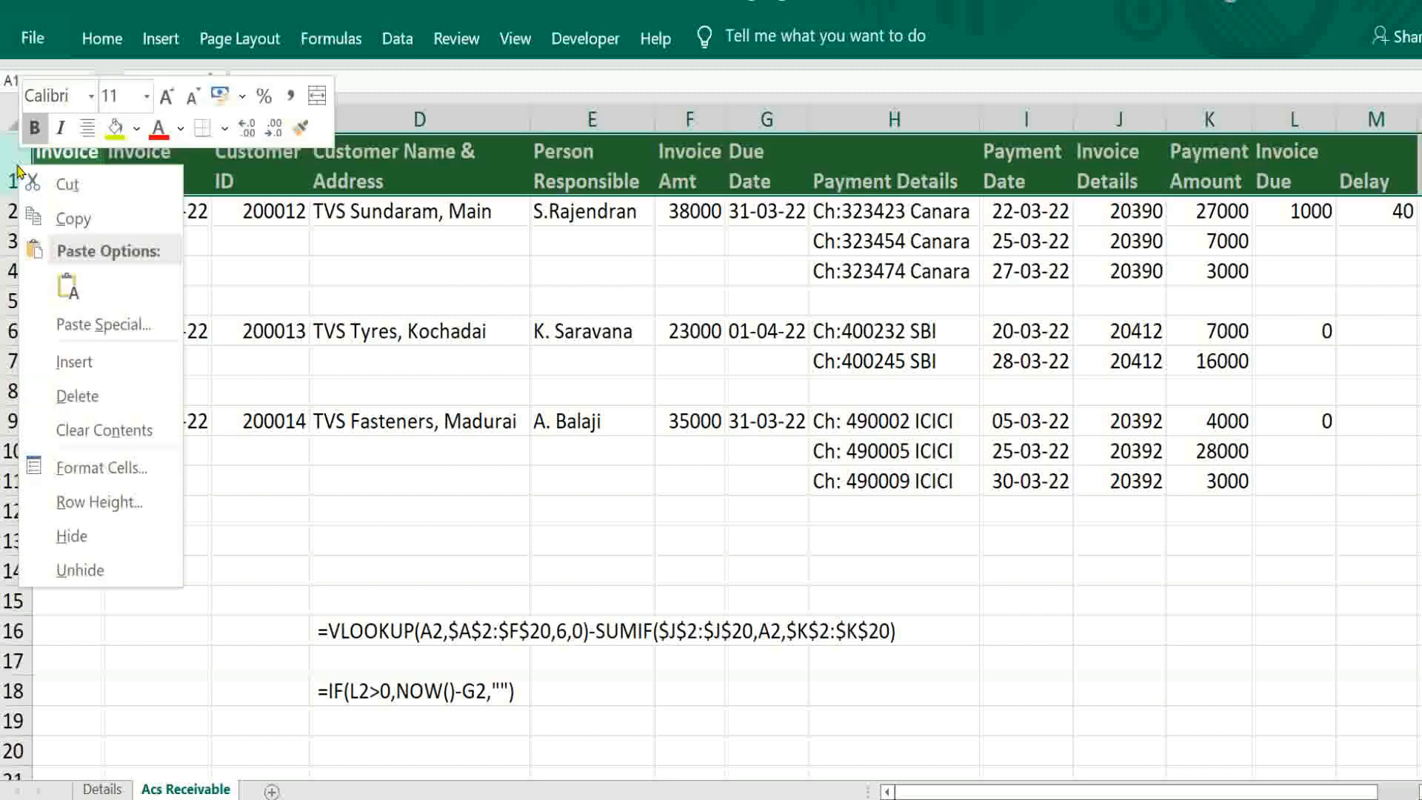
mouse_move(74, 362)
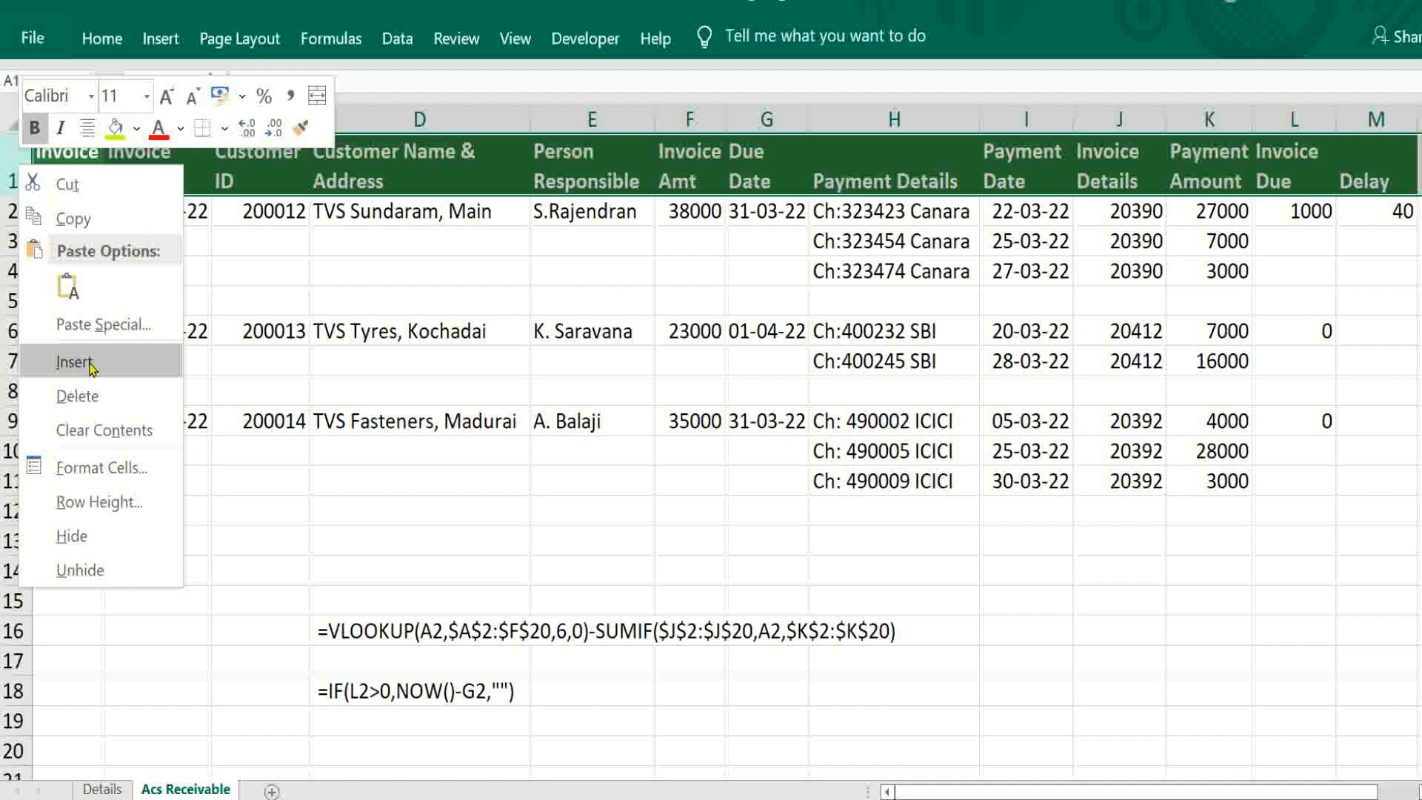
left_click(73, 361)
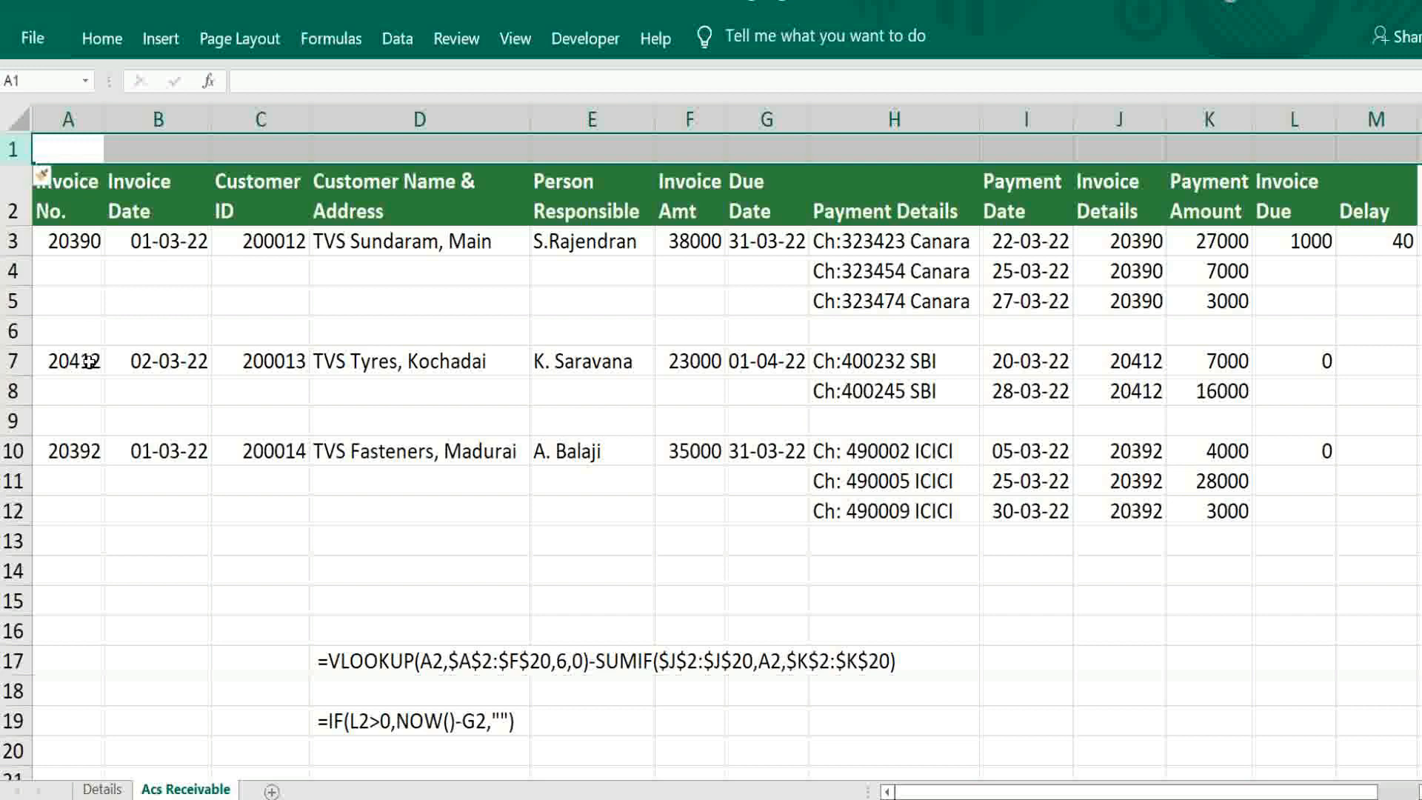
left_click(101, 38)
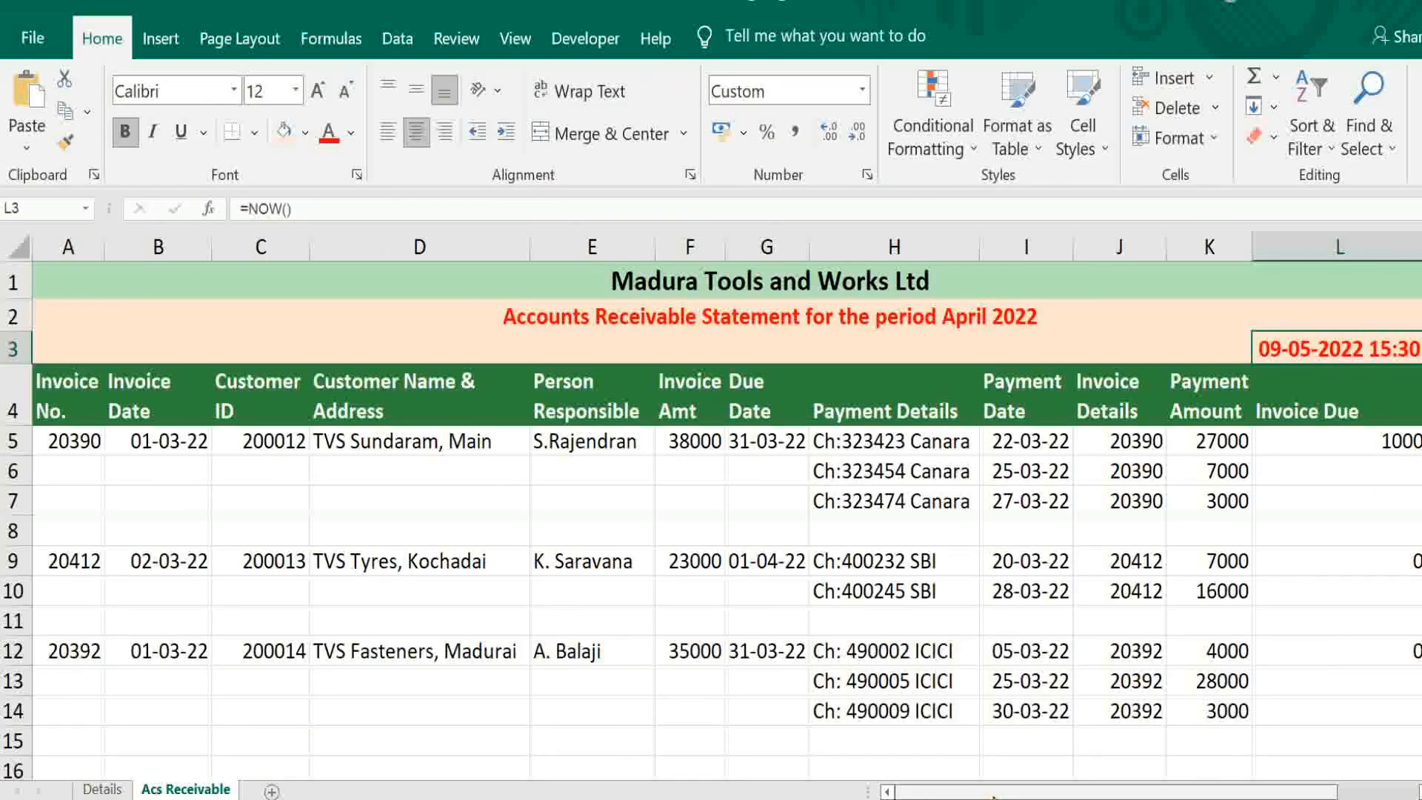